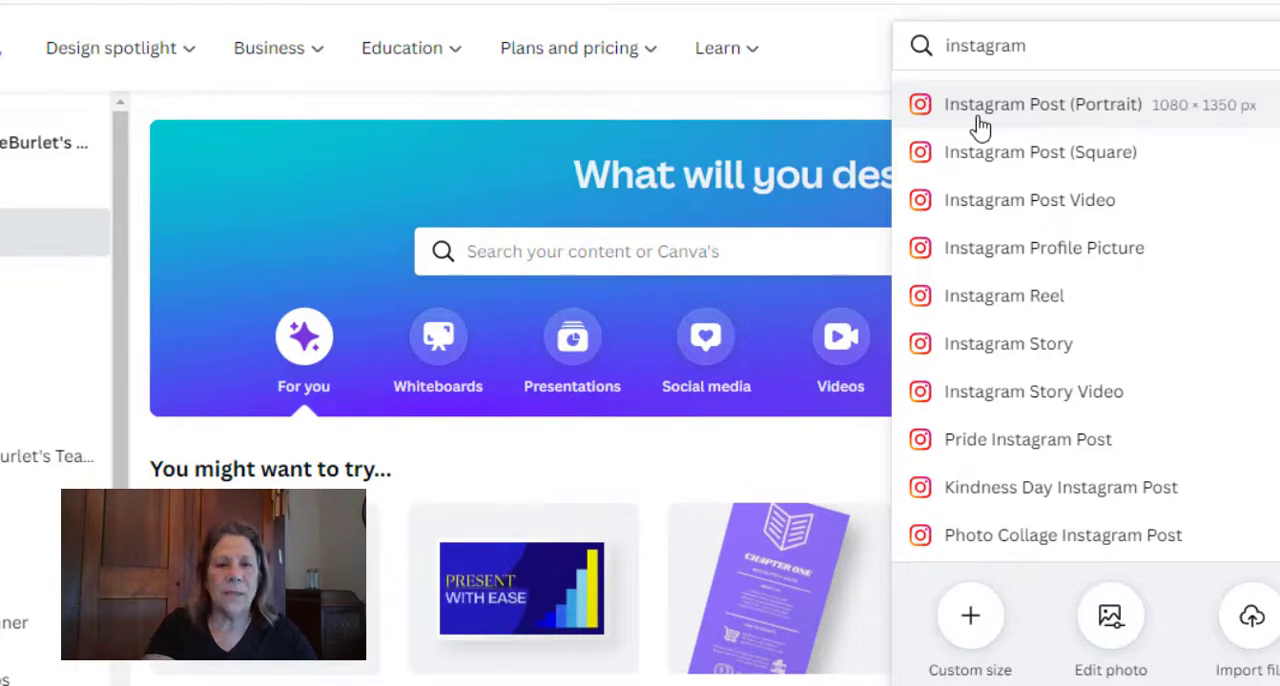
mouse_move(1040, 90)
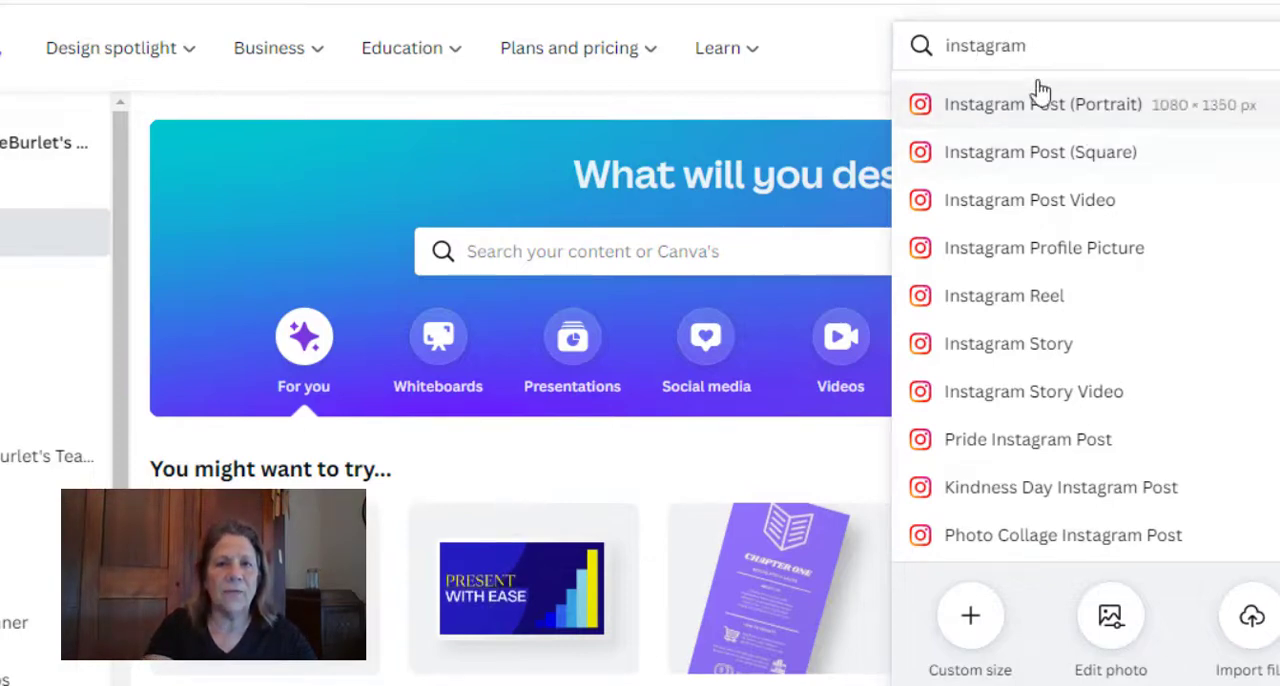
mouse_move(1020, 81)
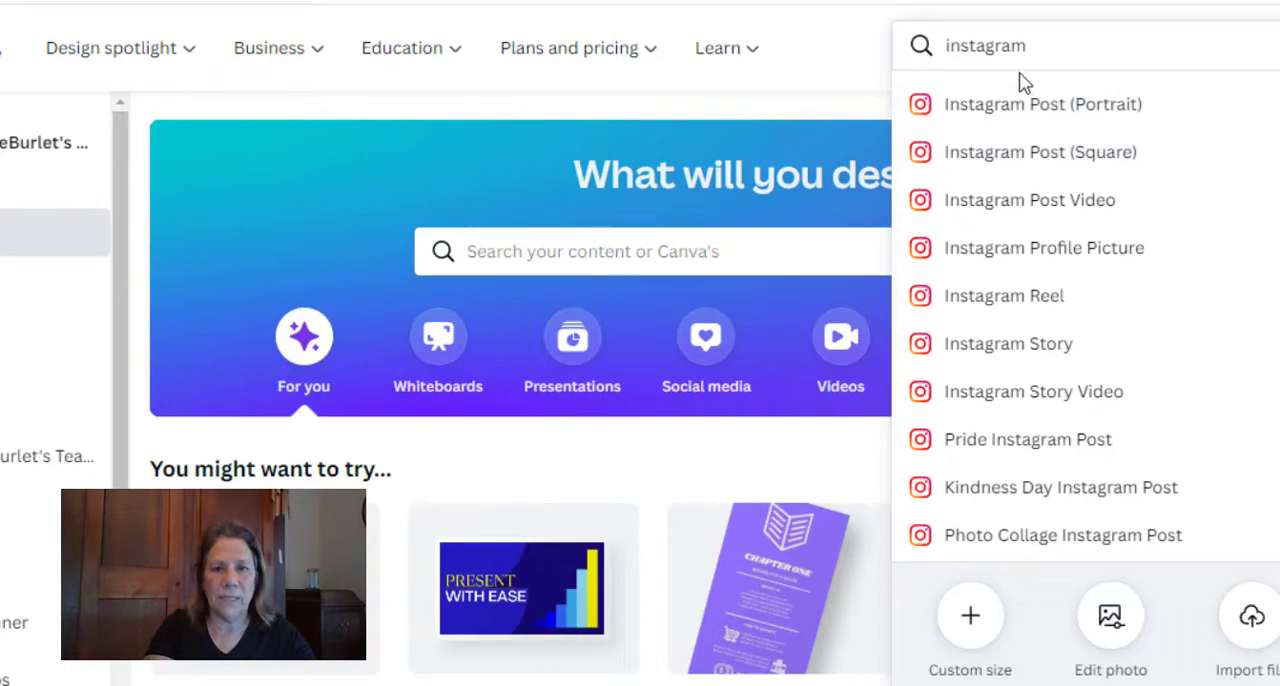
mouse_move(1047, 50)
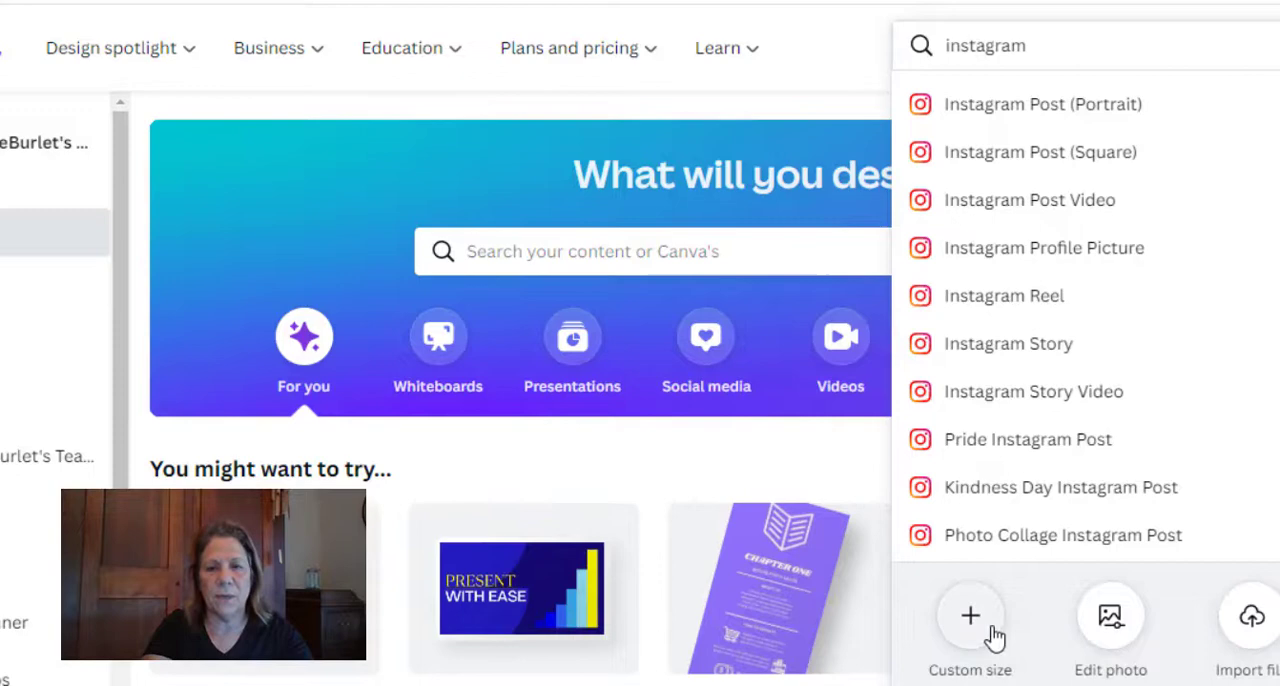
Choose Custom size, then open the Untitled presentation design in the editor
left_click(969, 620)
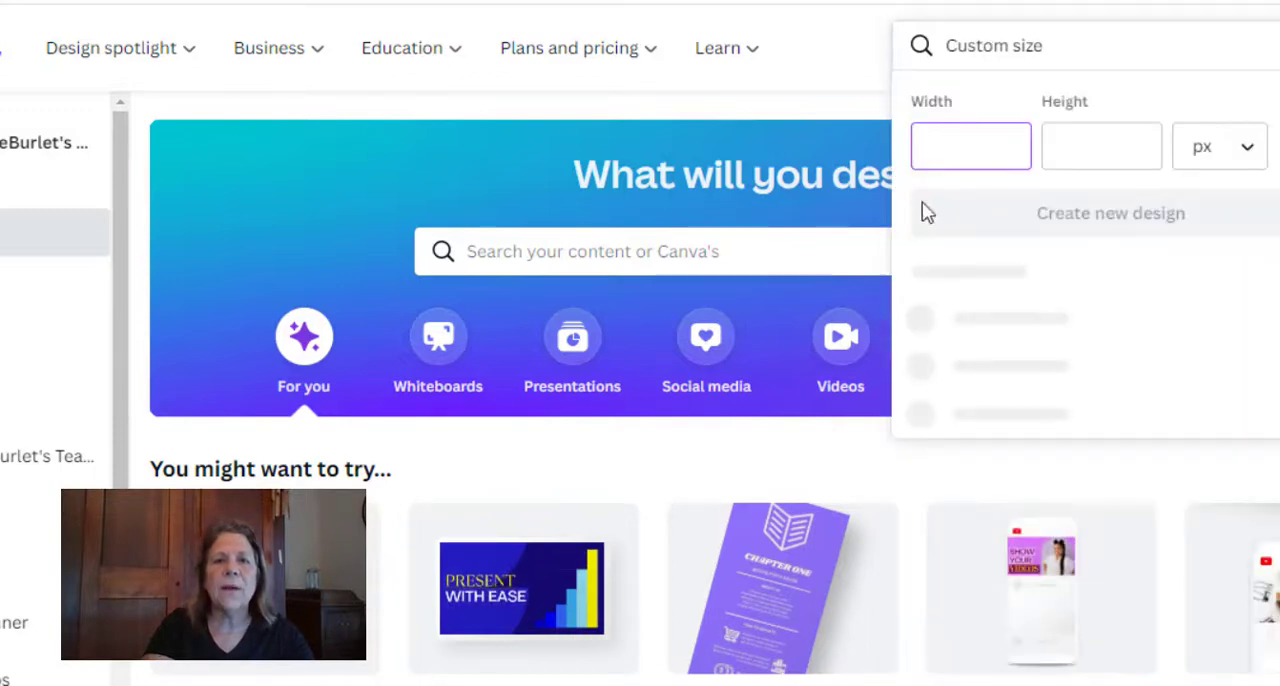
left_click(1110, 213)
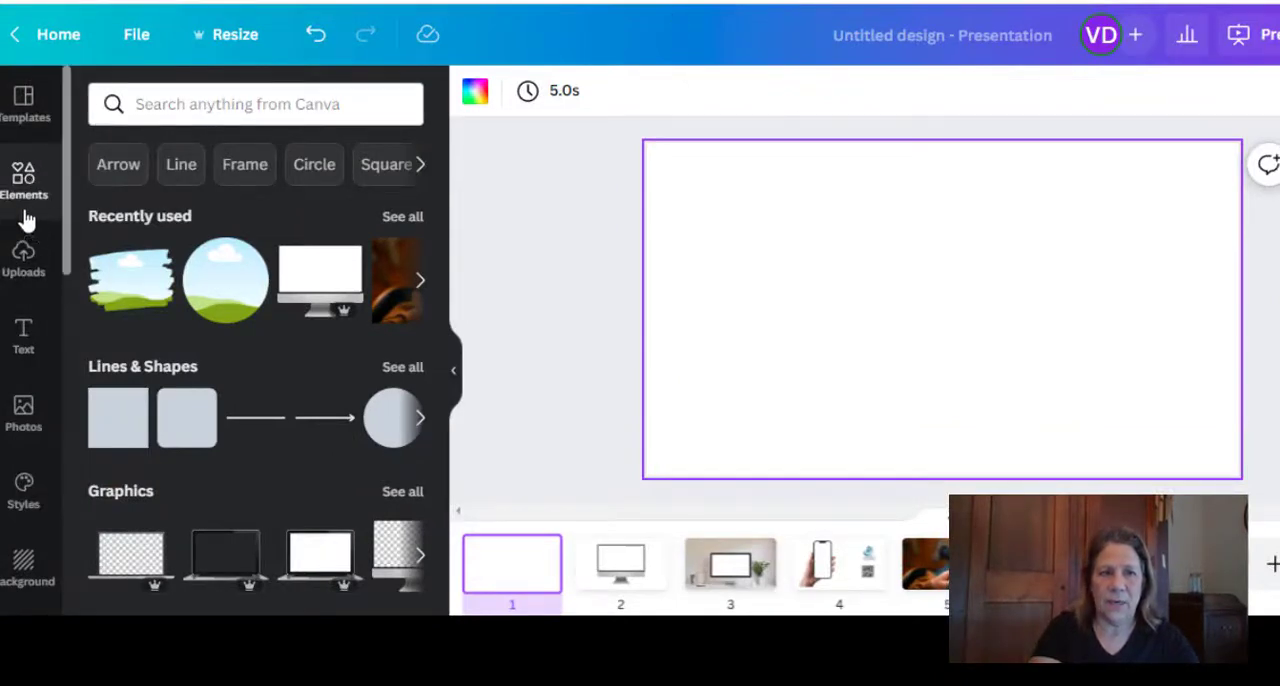
Search elements for 'computer mockup' and select slide 2 with the monitor mockup
left_click(255, 104)
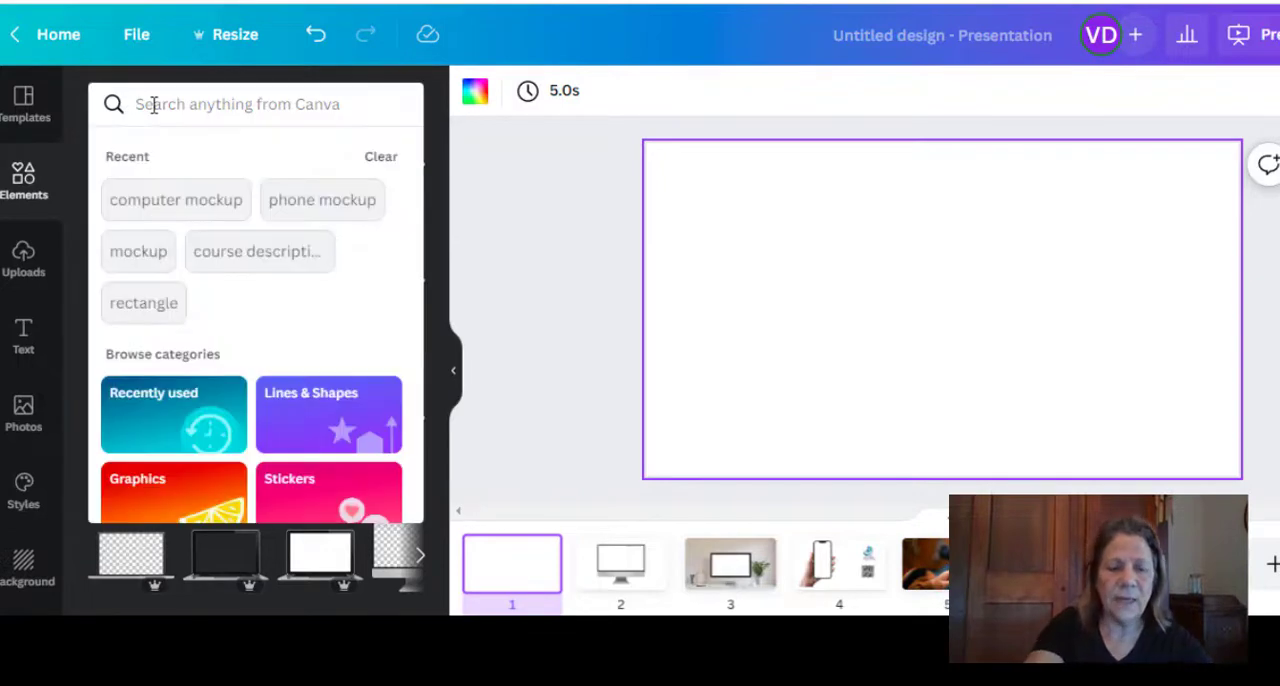
type("comput")
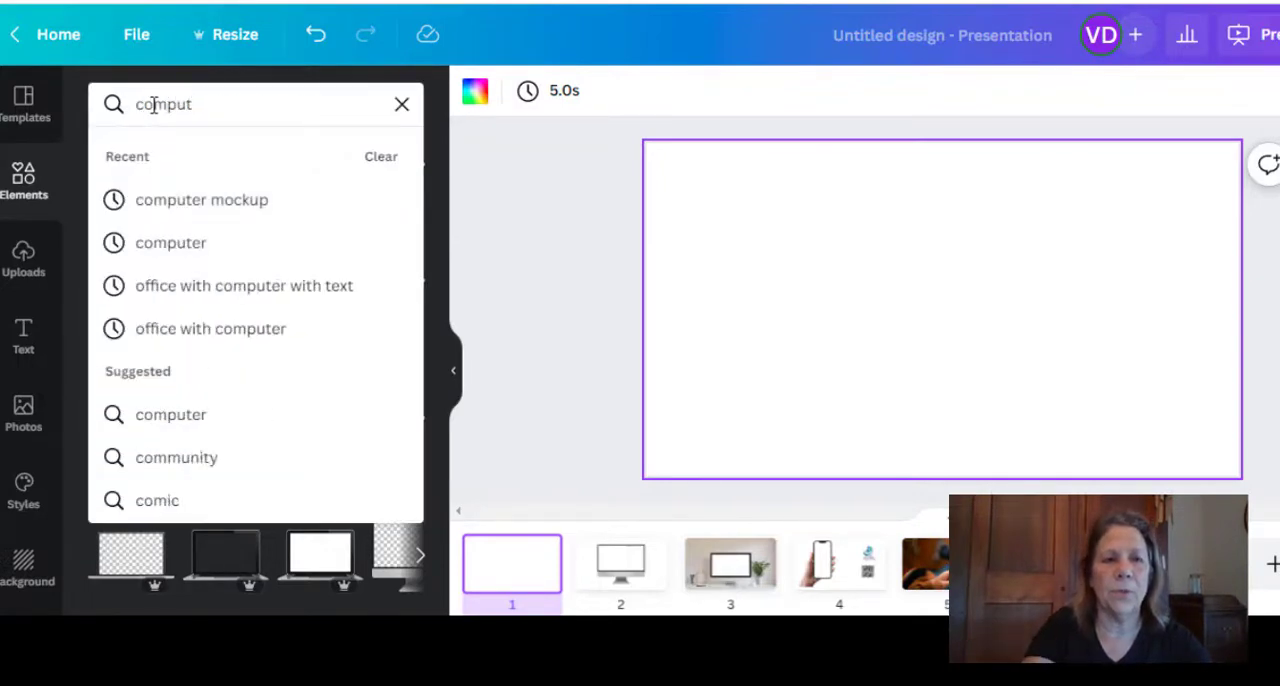
left_click(202, 199)
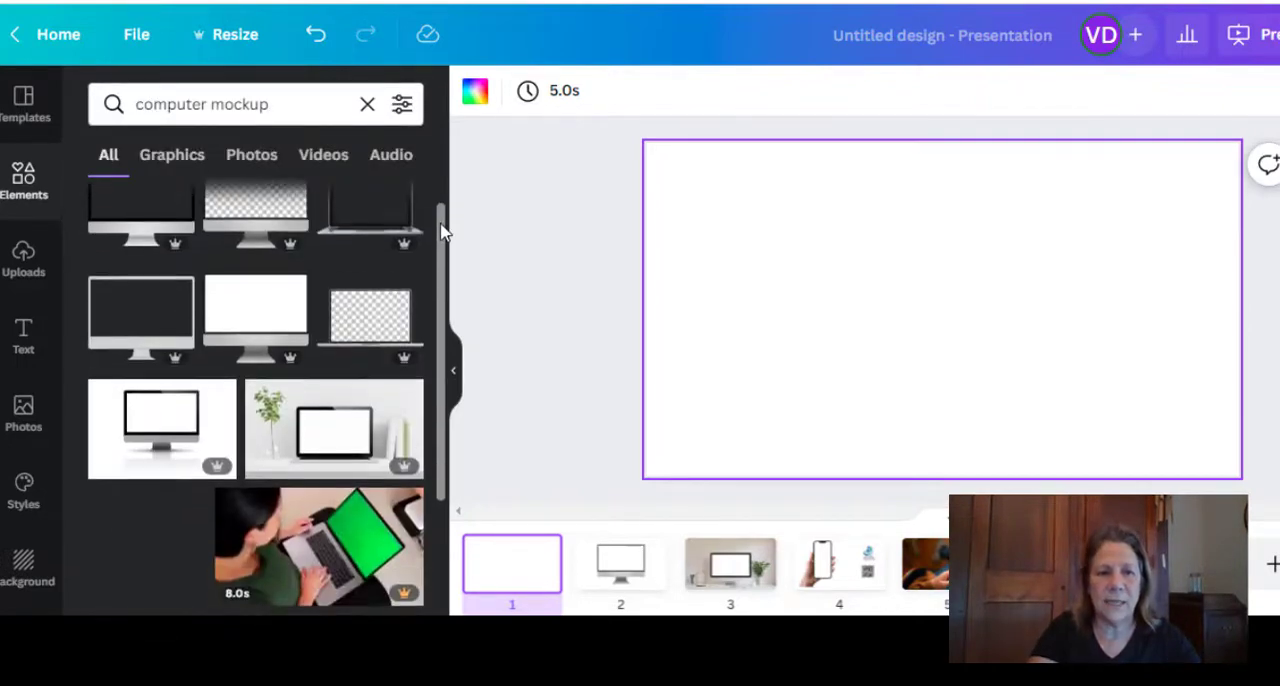
left_click(620, 567)
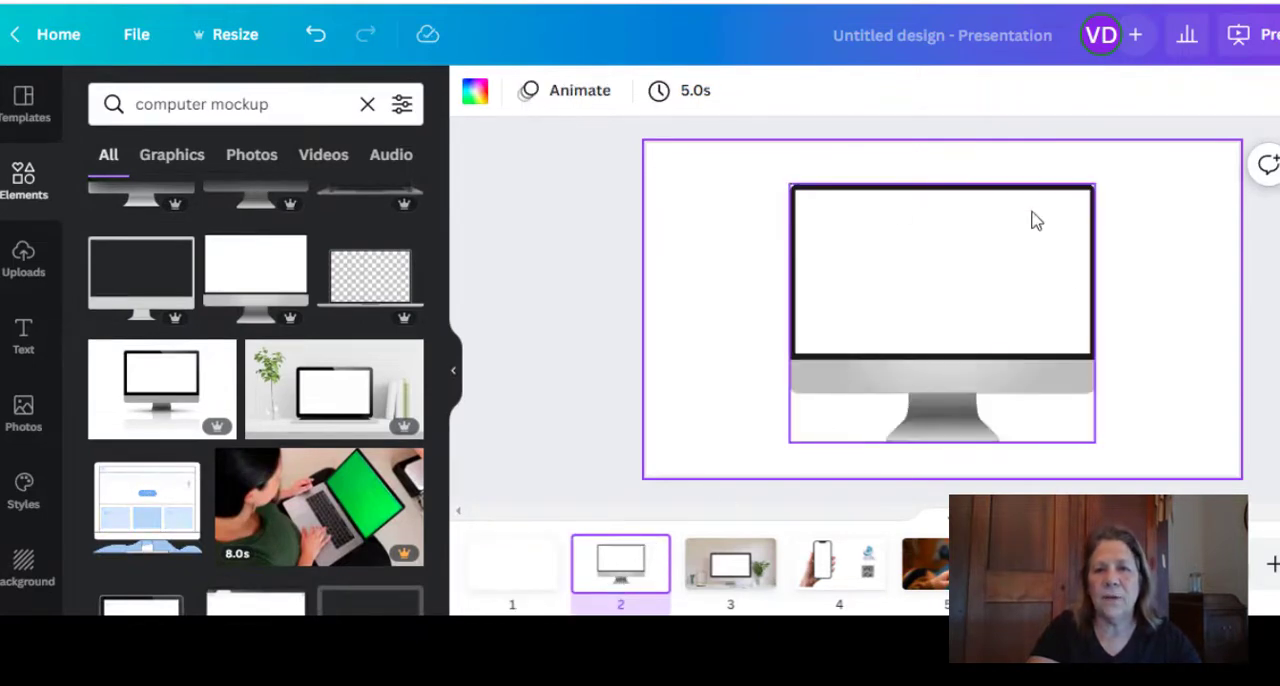
Browse further computer mockup results showing monitor, laptop and desk-scene mockups
left_click(730, 355)
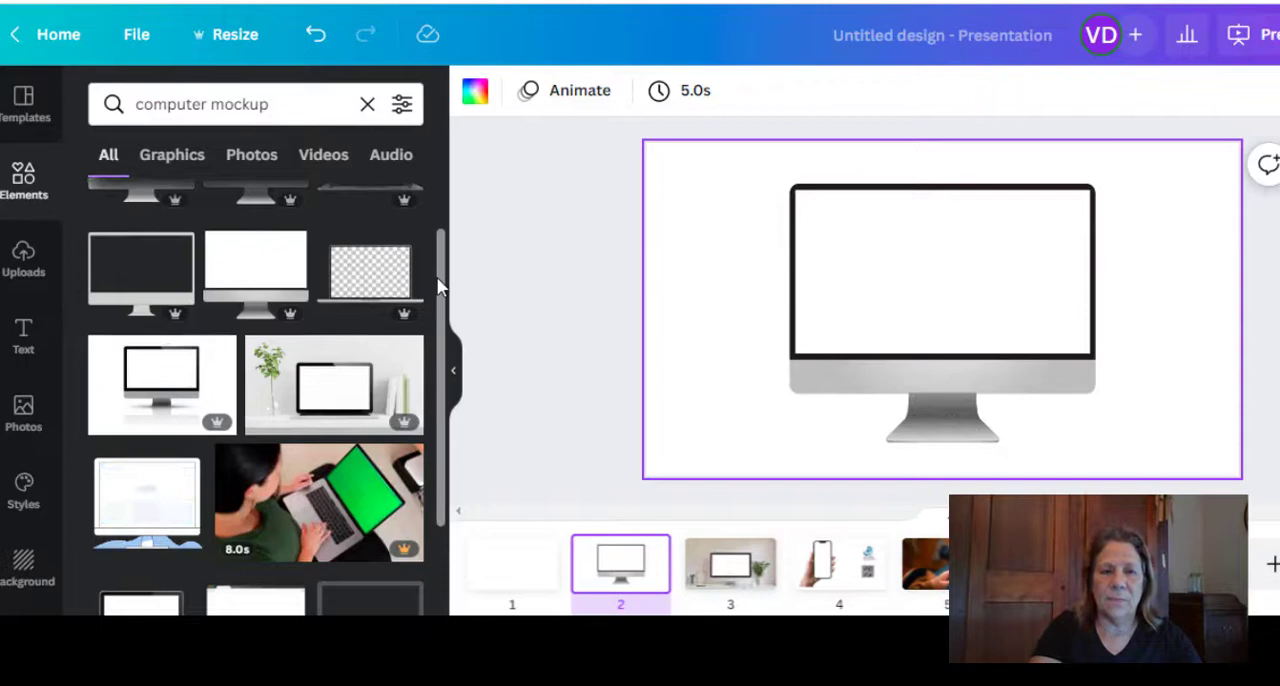
scroll("down", 3)
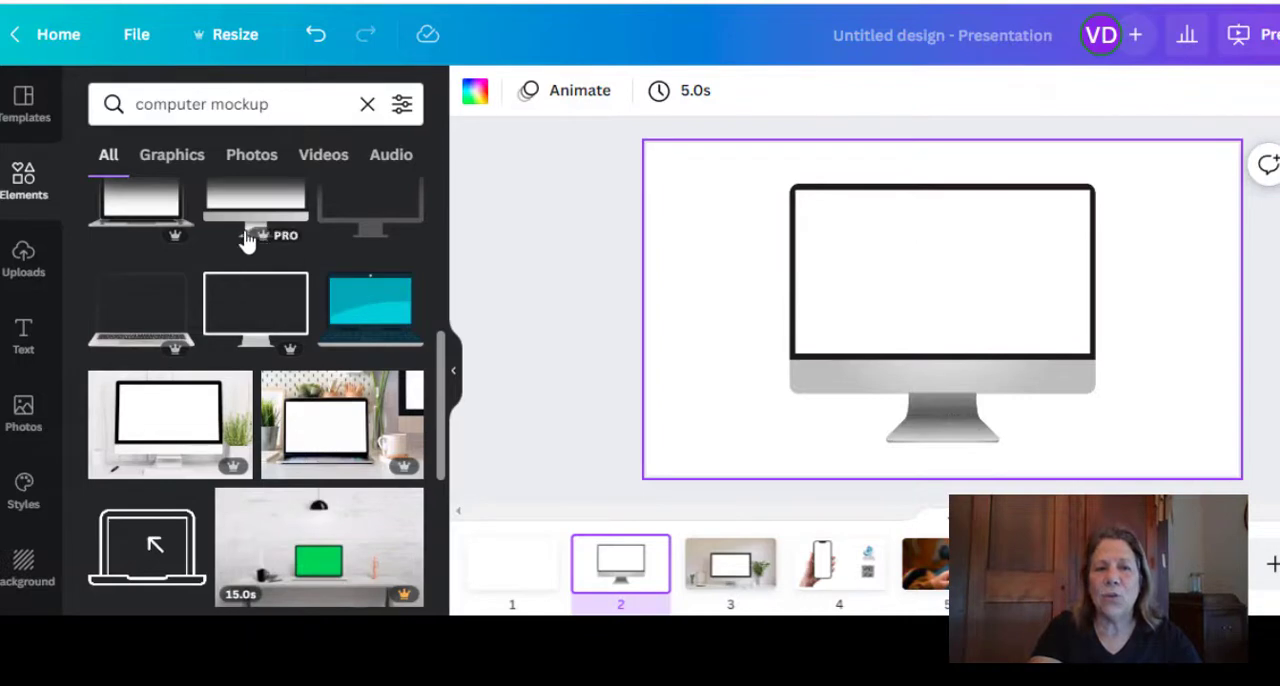
mouse_move(272, 245)
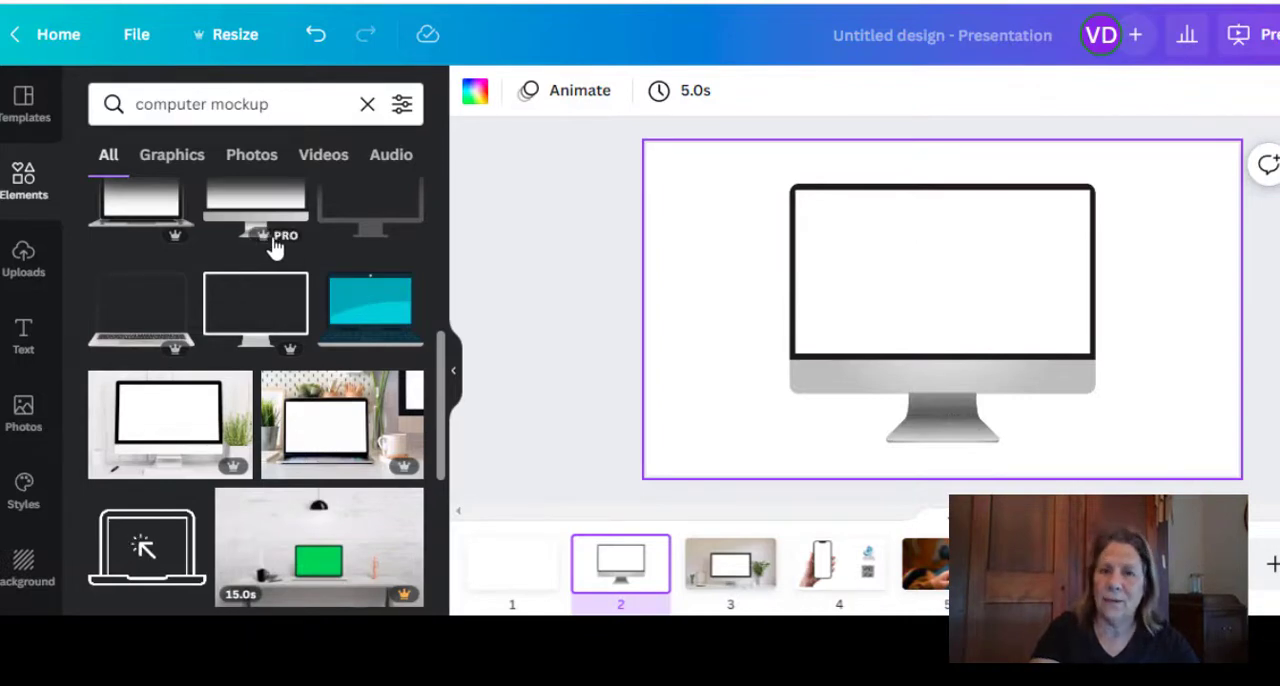
mouse_move(445, 380)
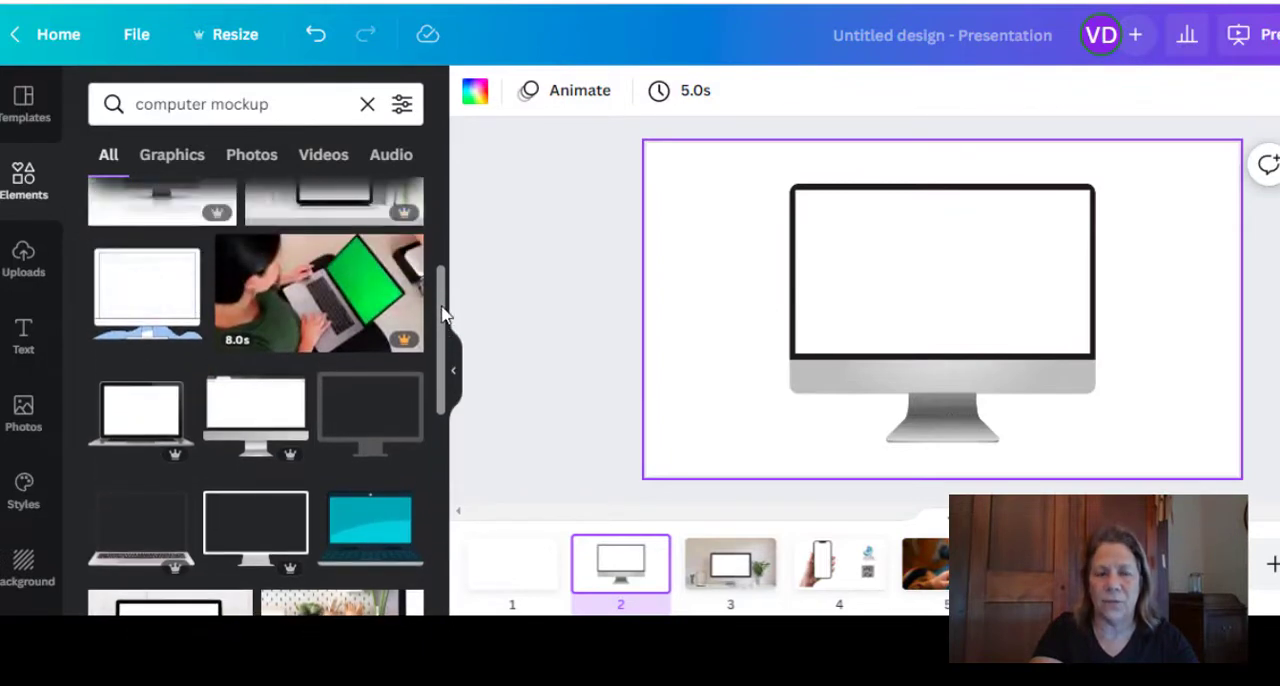
scroll("up", 3)
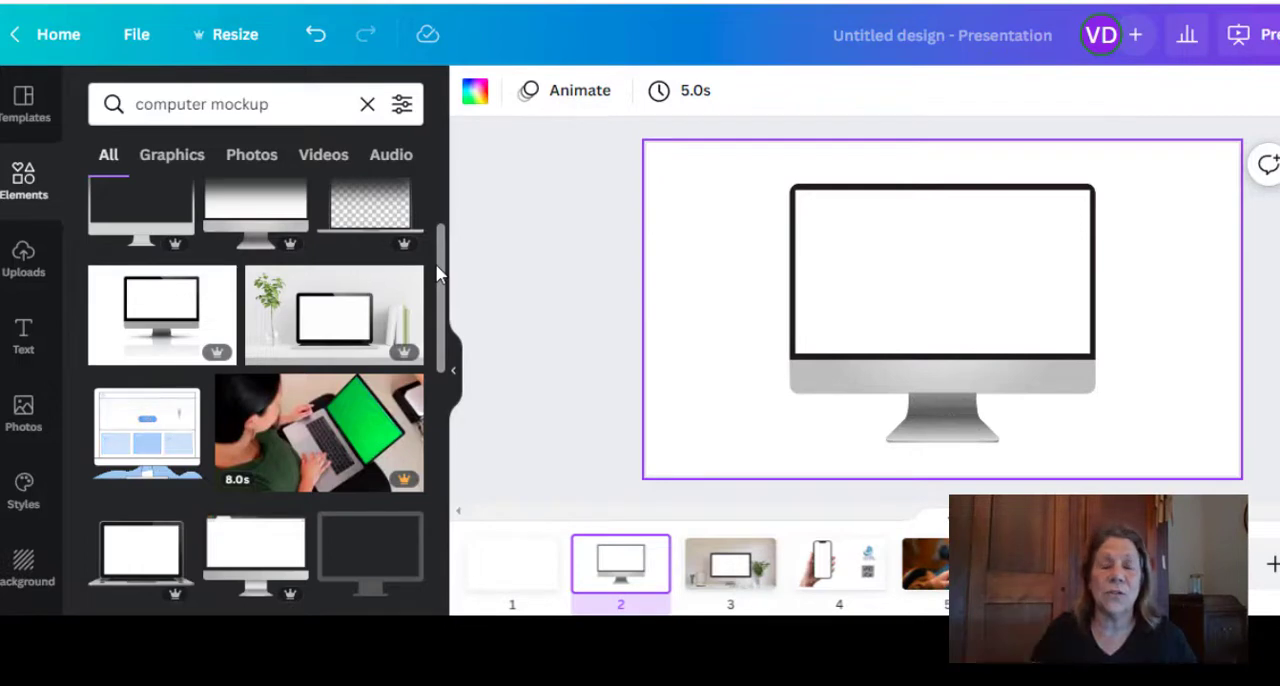
mouse_move(452, 367)
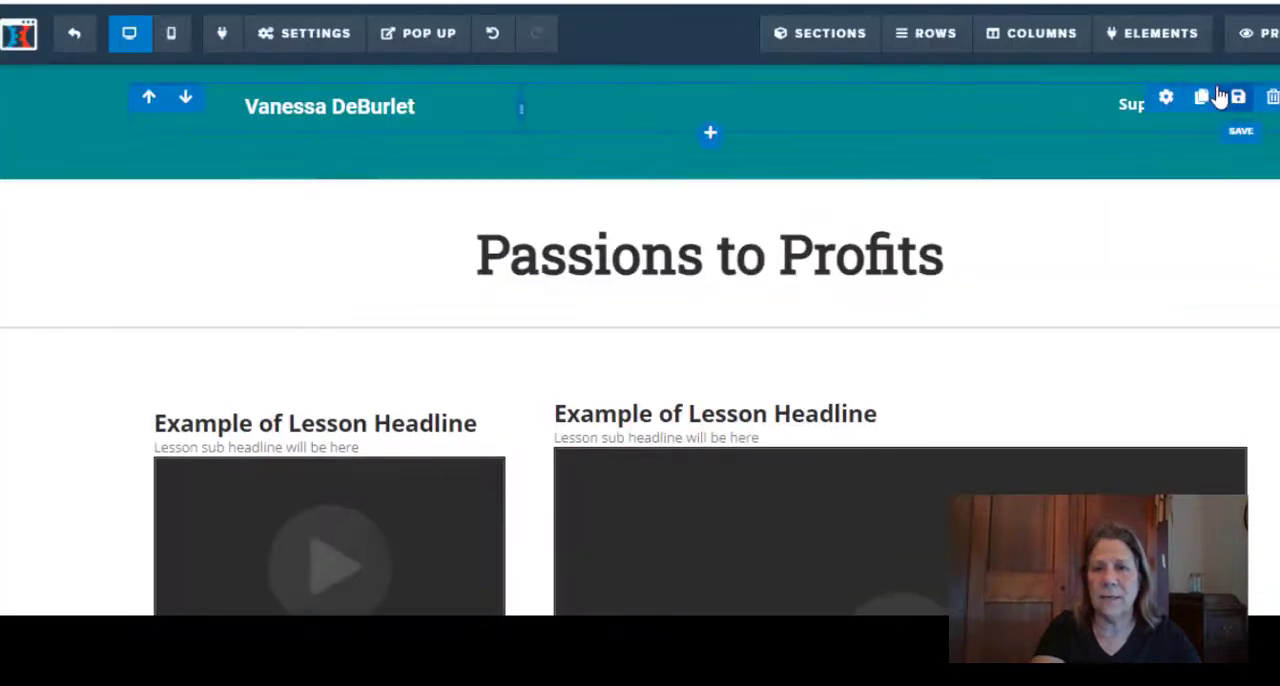
Preview the Passions to Profits lesson page and scroll through its modules
left_click(1263, 33)
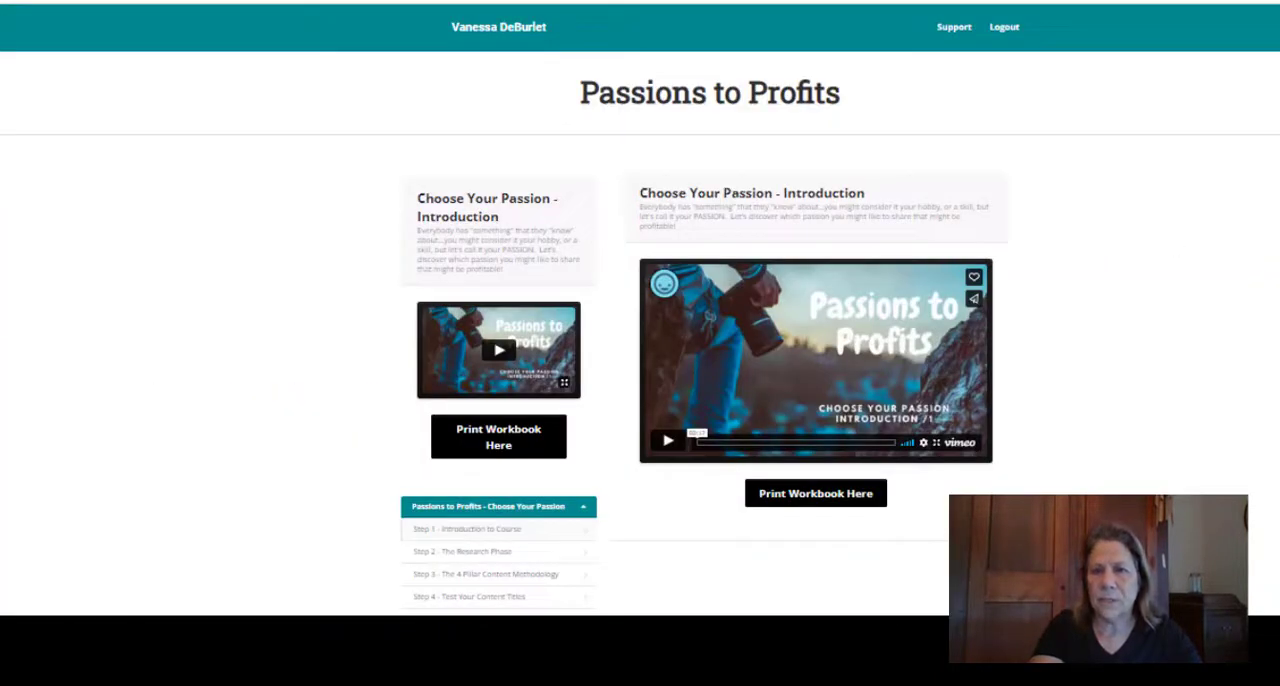
scroll("down", 3)
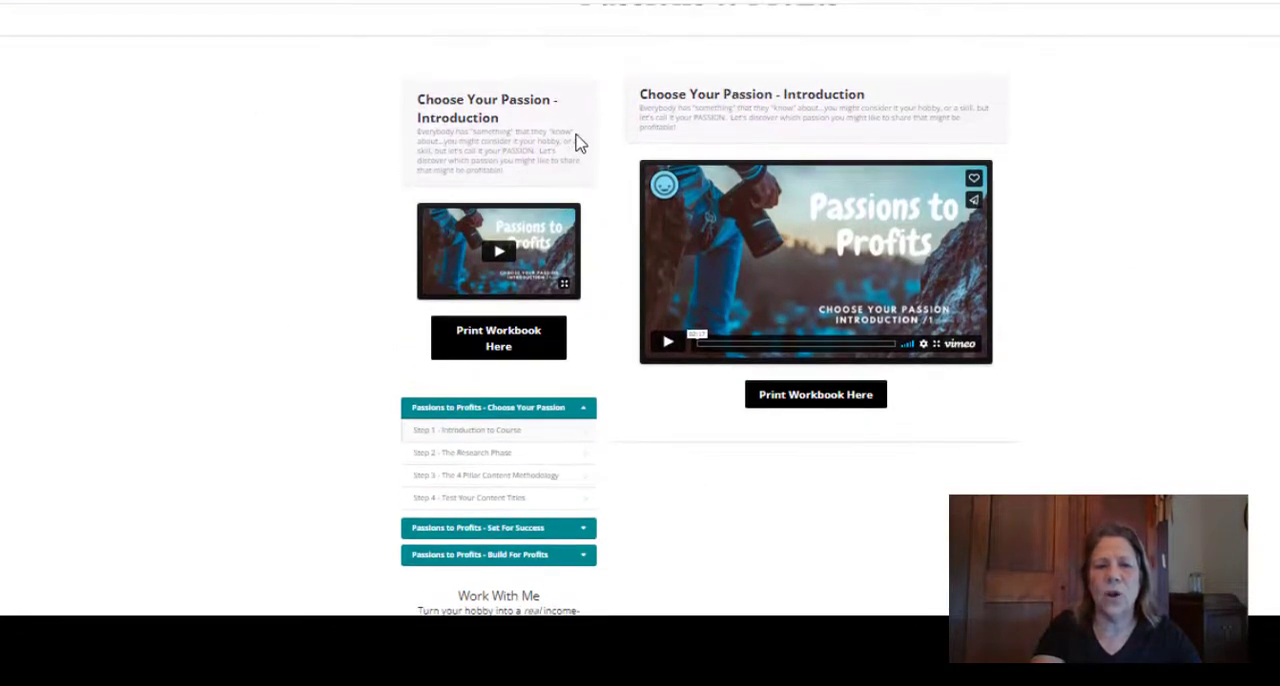
mouse_move(672, 527)
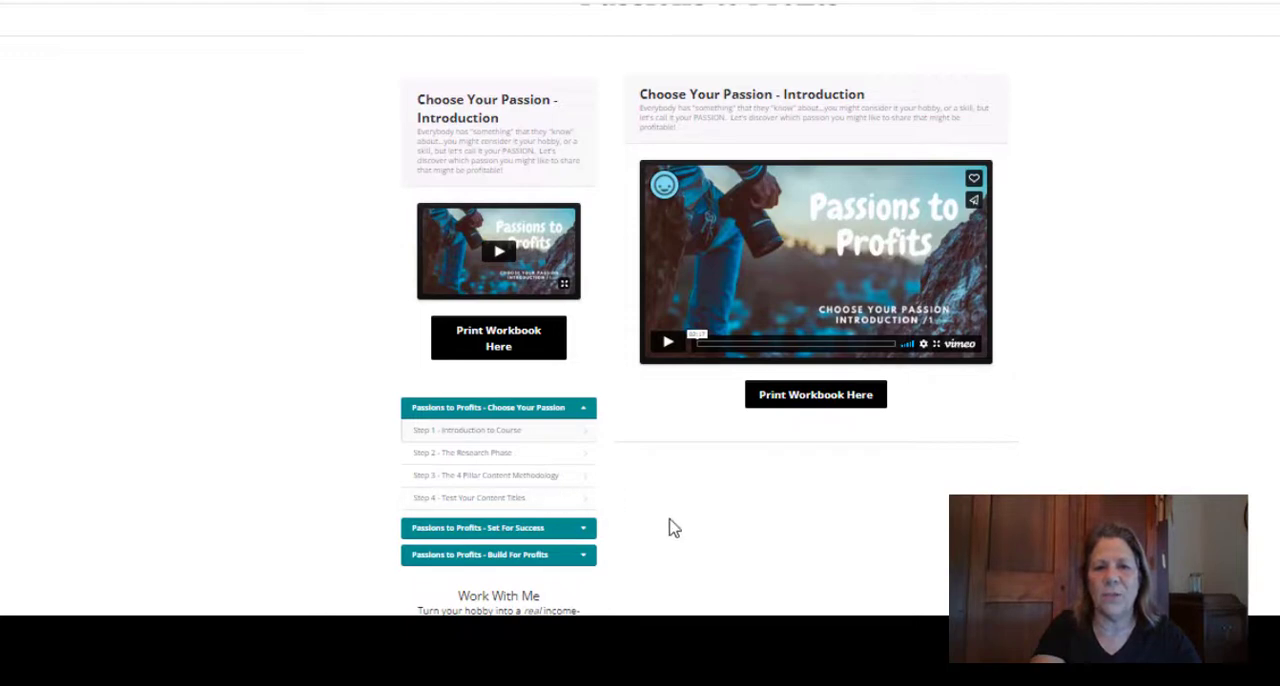
mouse_move(1023, 319)
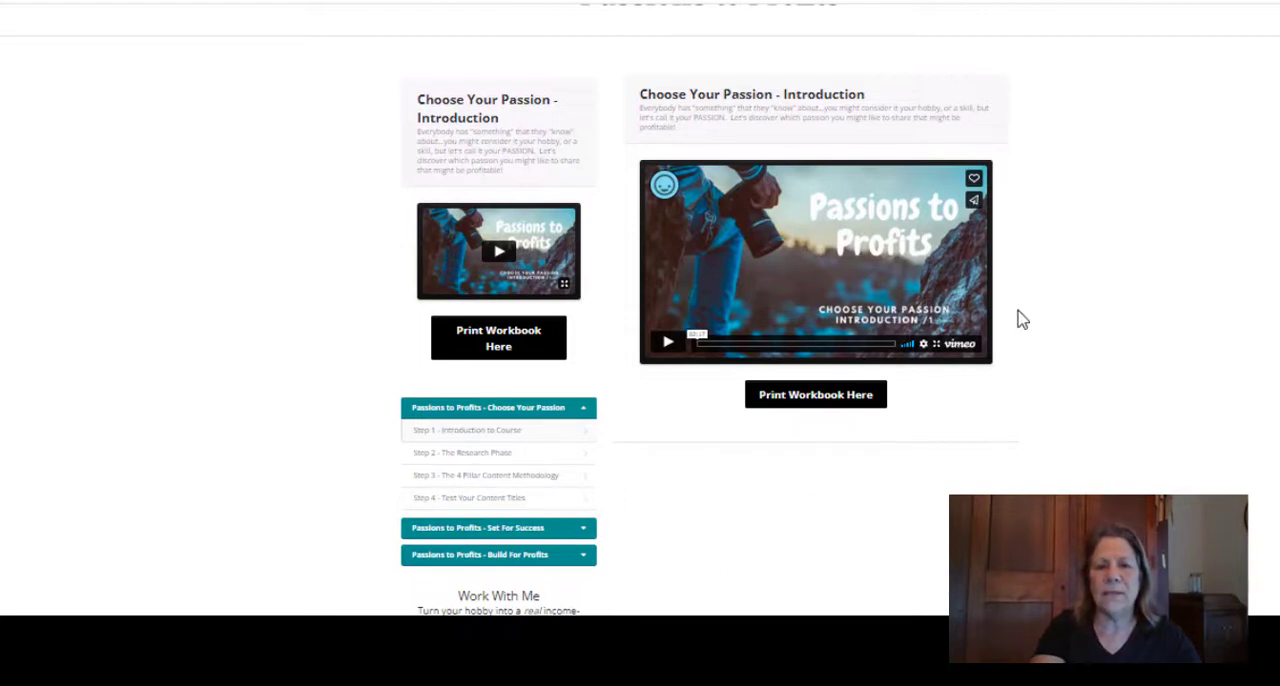
mouse_move(929, 243)
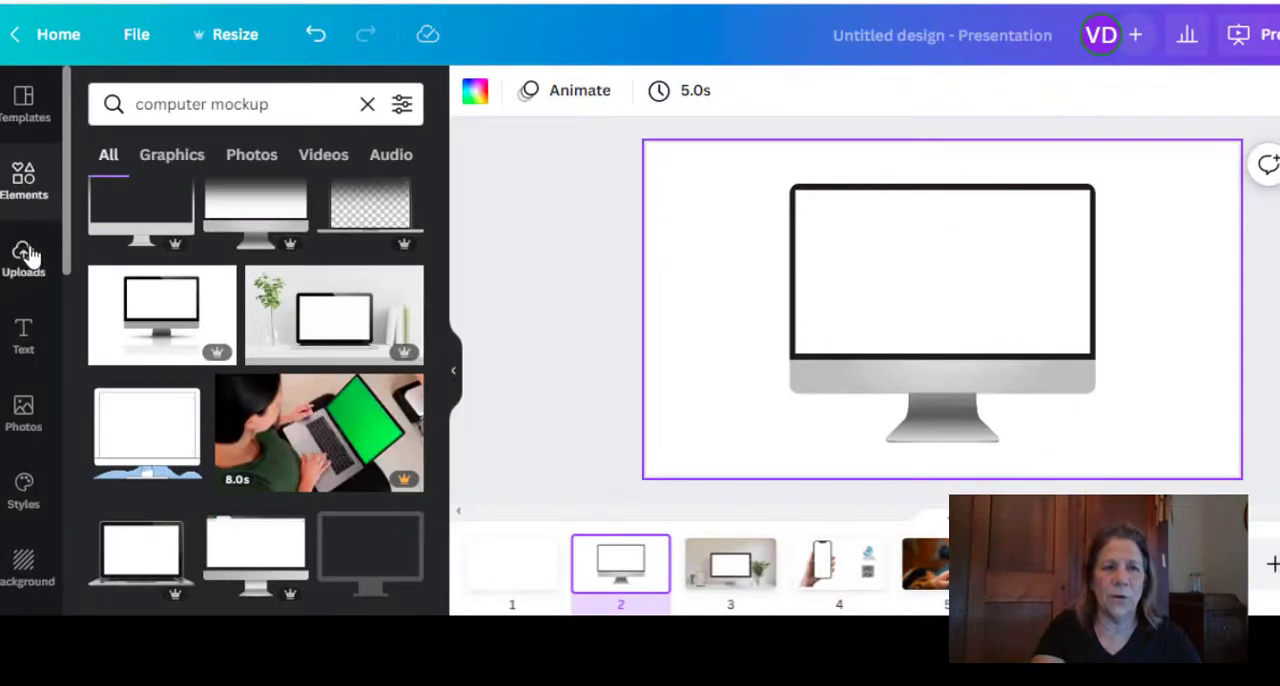
Drag the Passions to Profits screenshot from Uploads onto slide 2's monitor and enlarge it
left_click(24, 258)
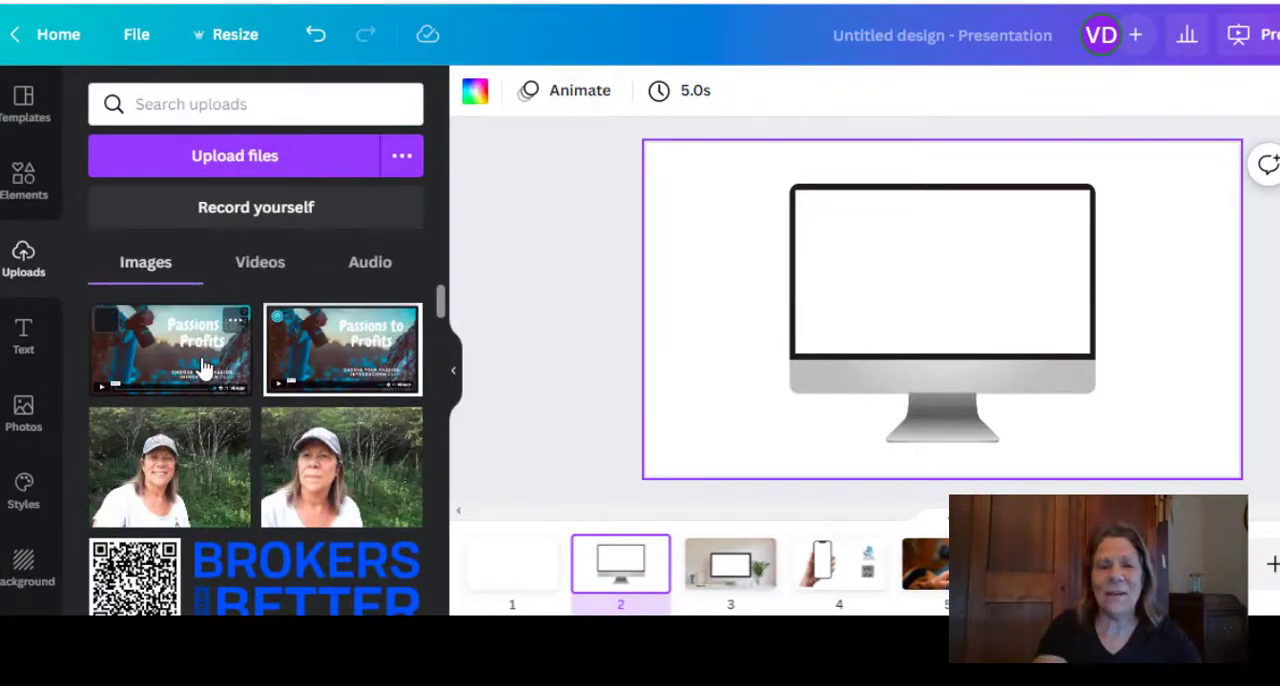
mouse_move(327, 357)
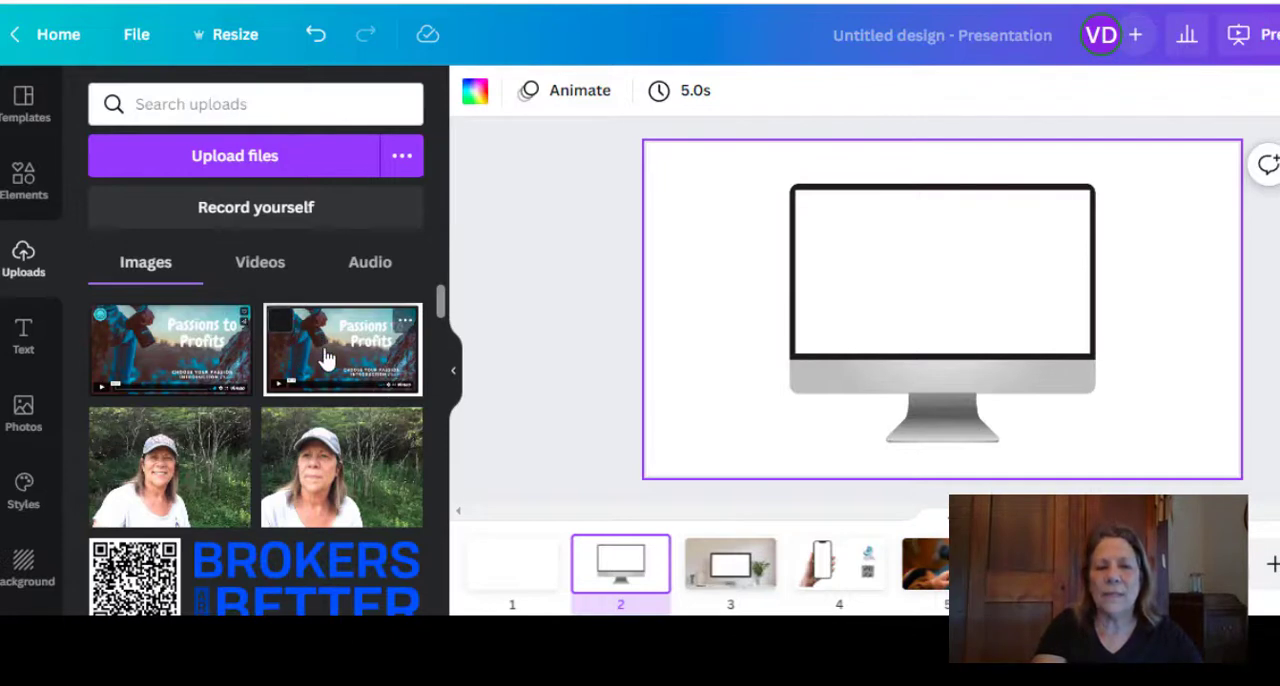
left_click_drag(342, 349, 810, 307)
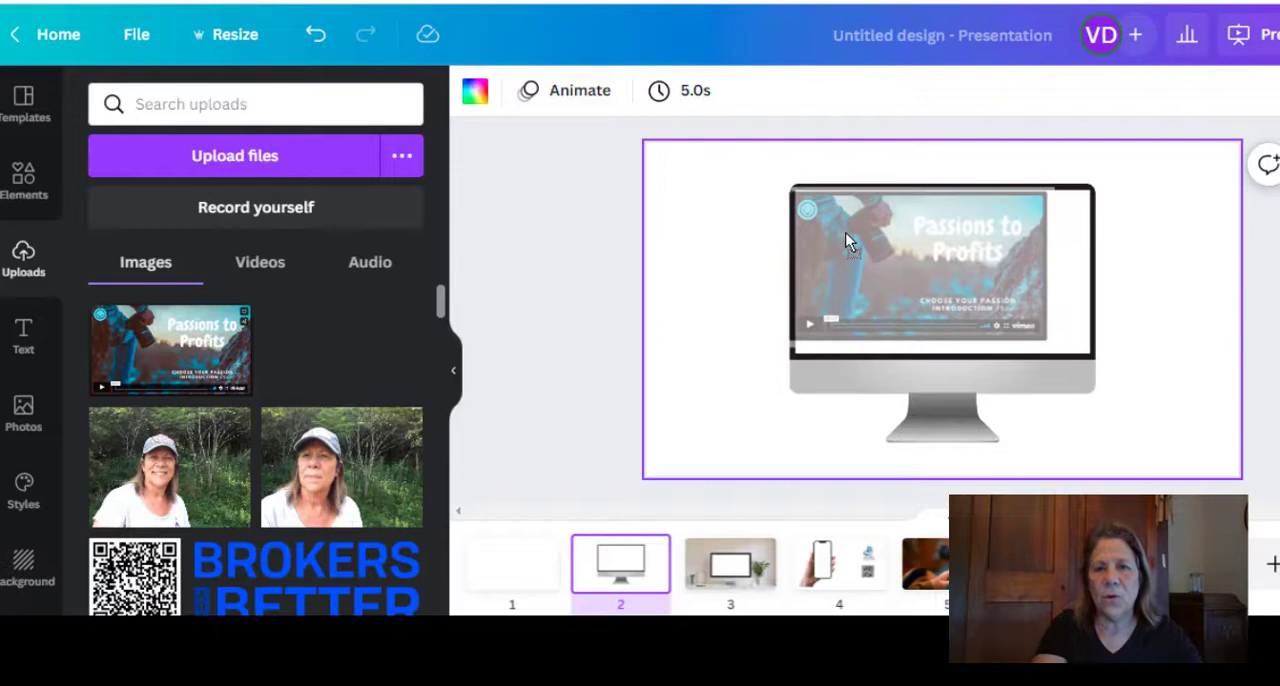
left_click(940, 260)
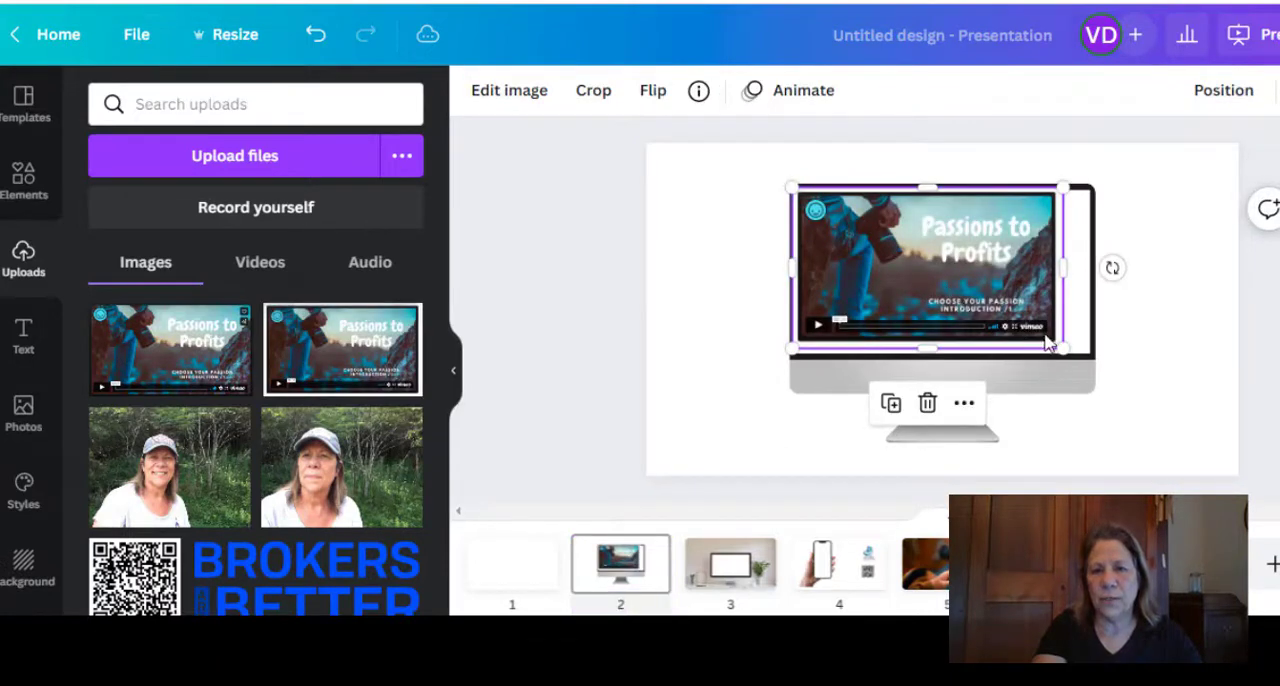
left_click_drag(1062, 348, 1095, 368)
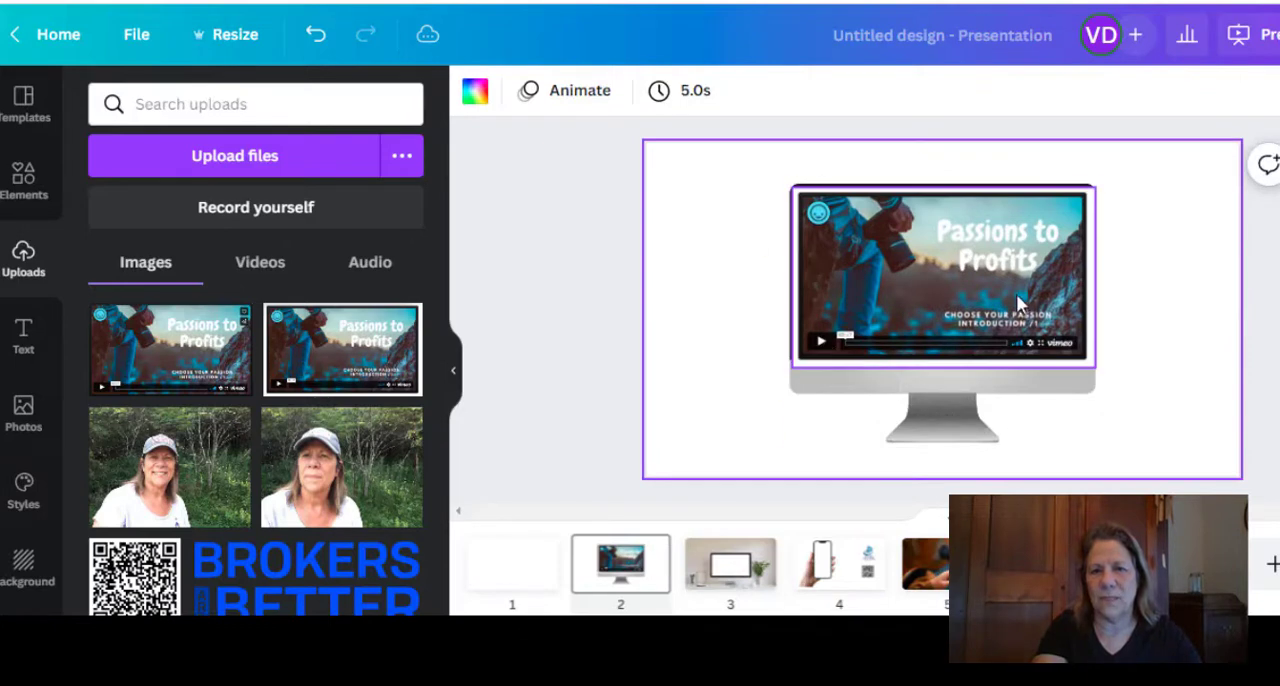
Fit the screenshot exactly over the monitor screen, then go to slide 3
left_click(943, 280)
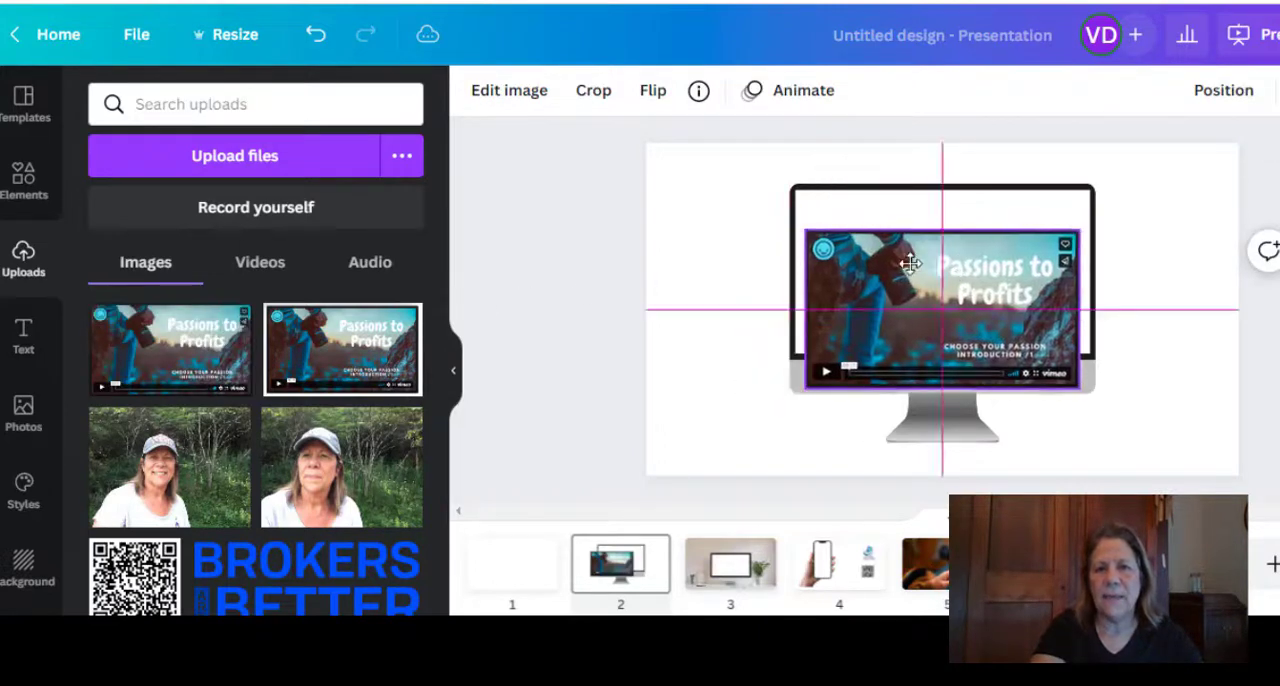
left_click_drag(940, 300, 920, 270)
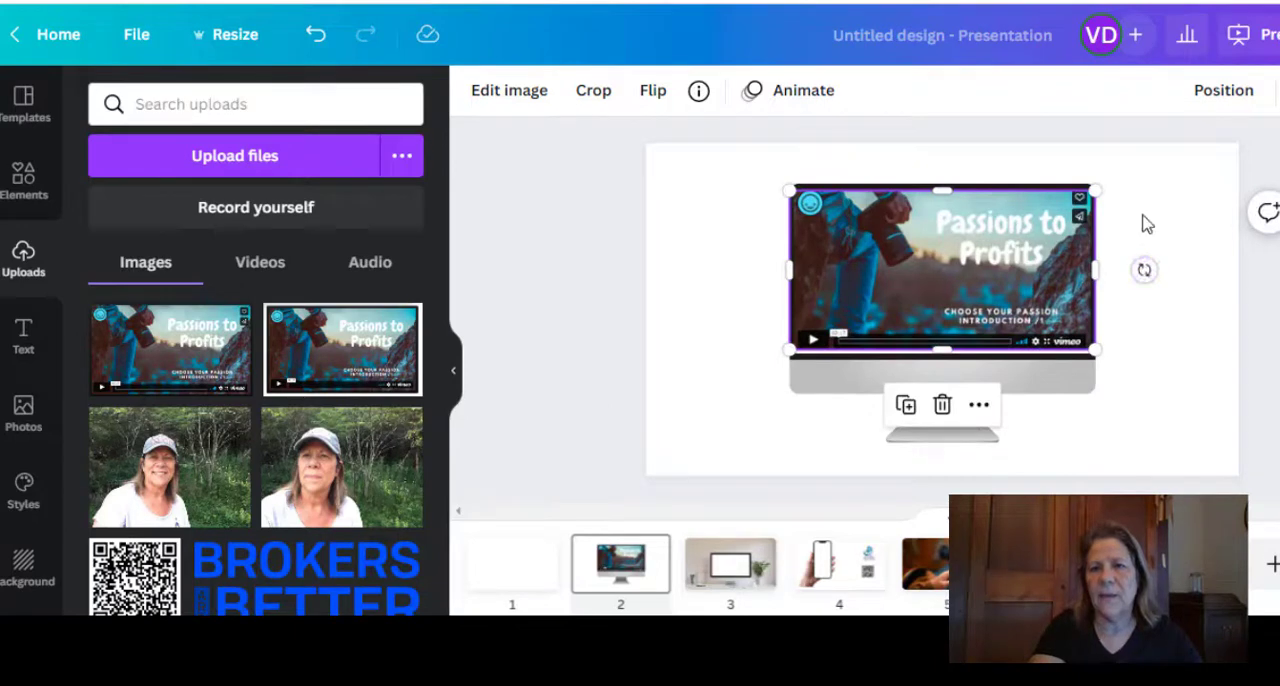
left_click(687, 320)
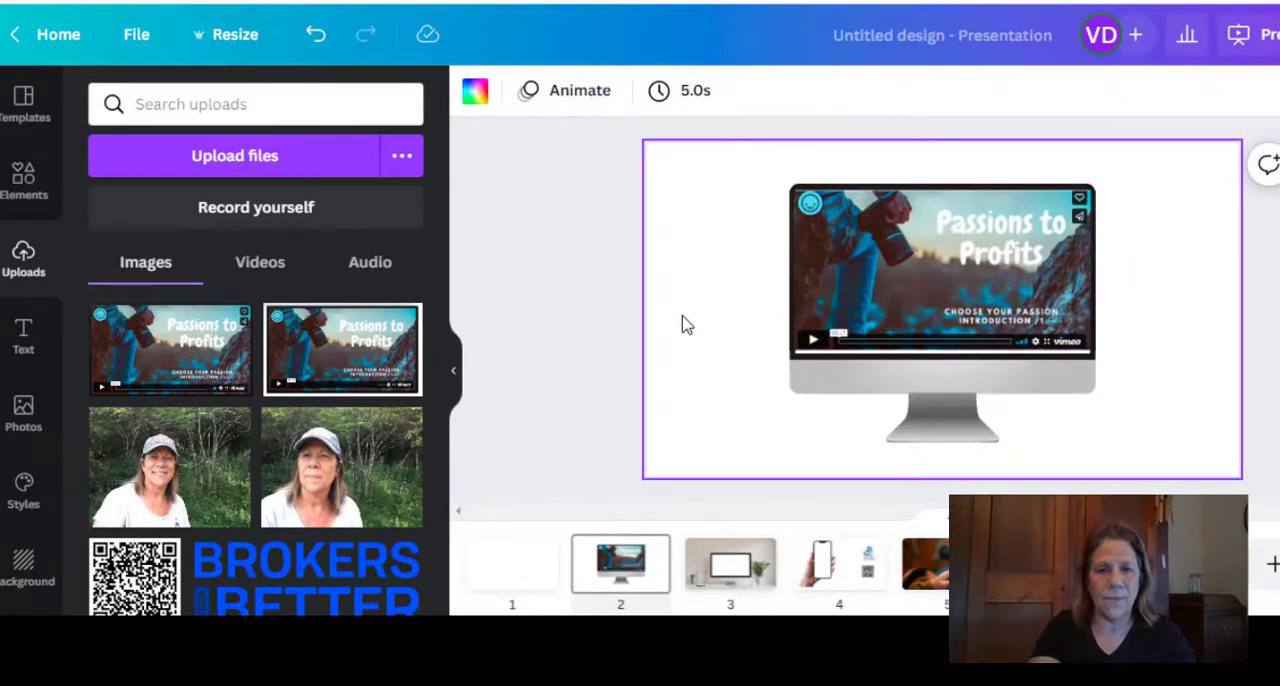
mouse_move(730, 565)
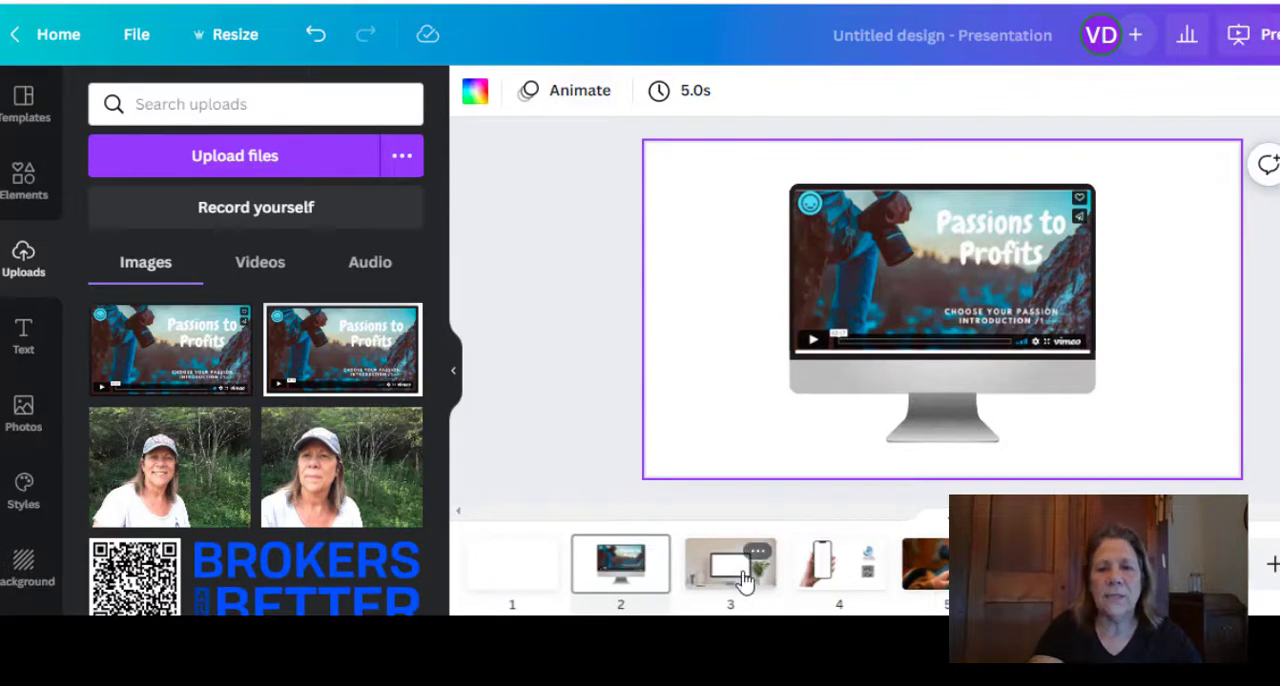
left_click(730, 565)
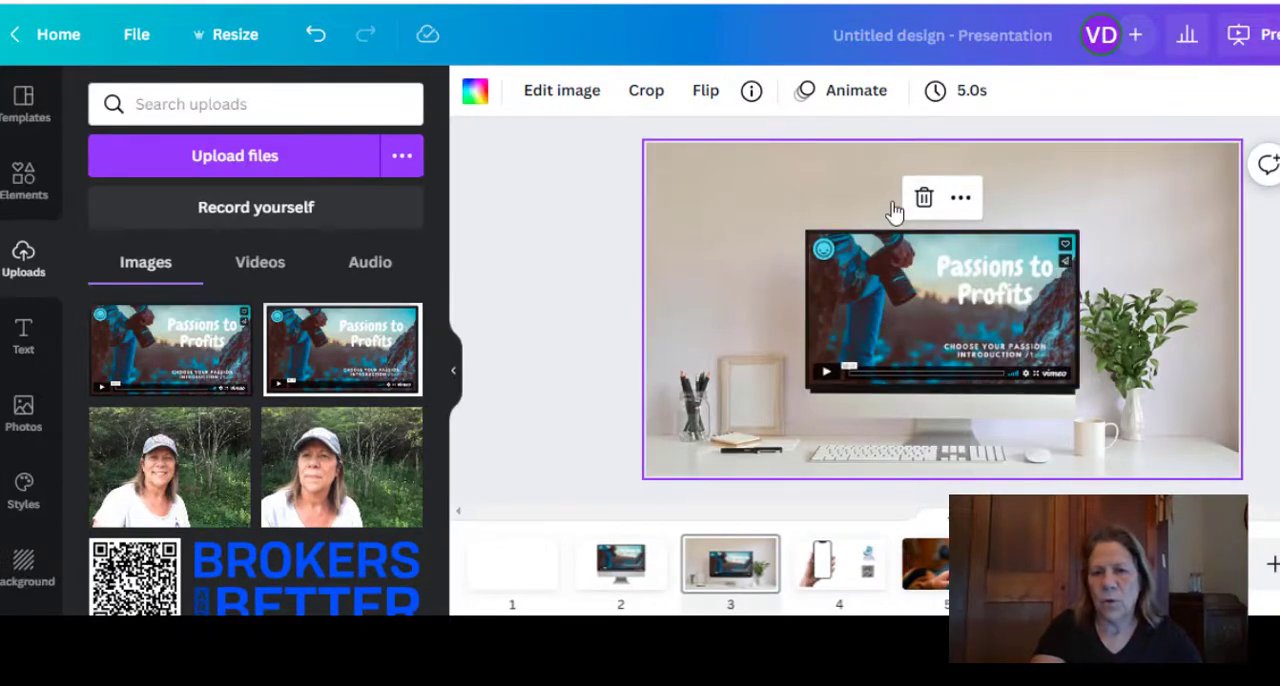
mouse_move(992, 437)
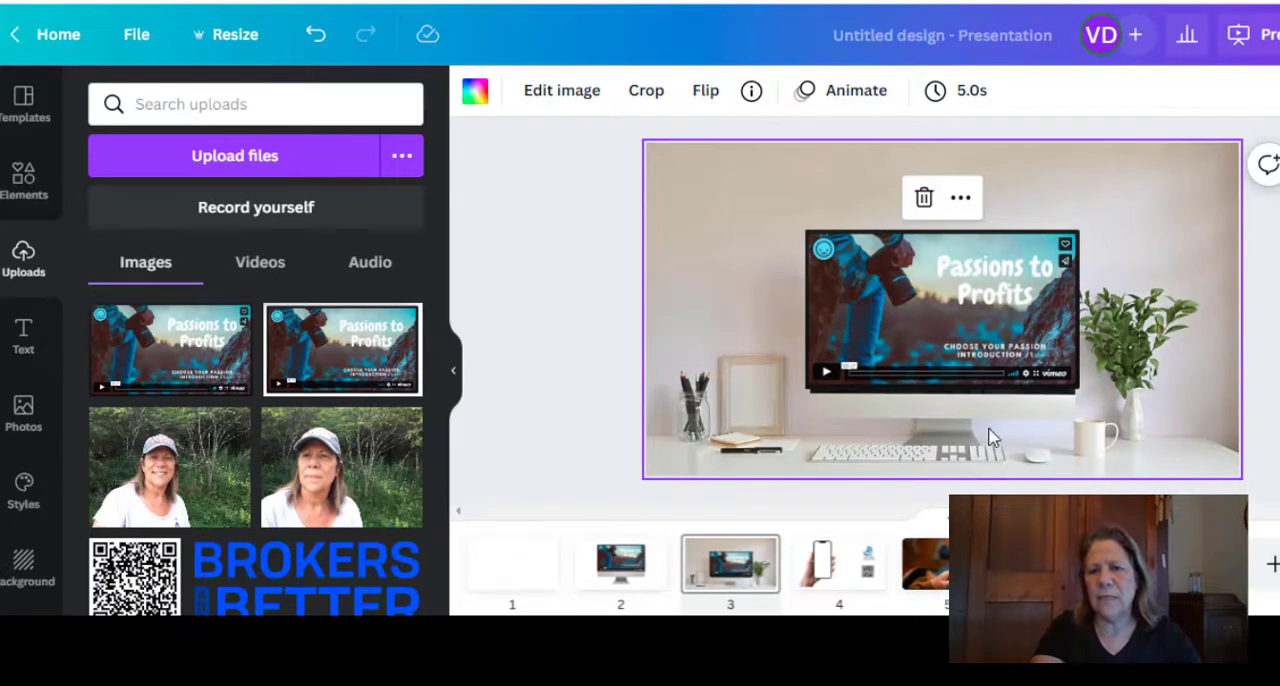
mouse_move(1143, 238)
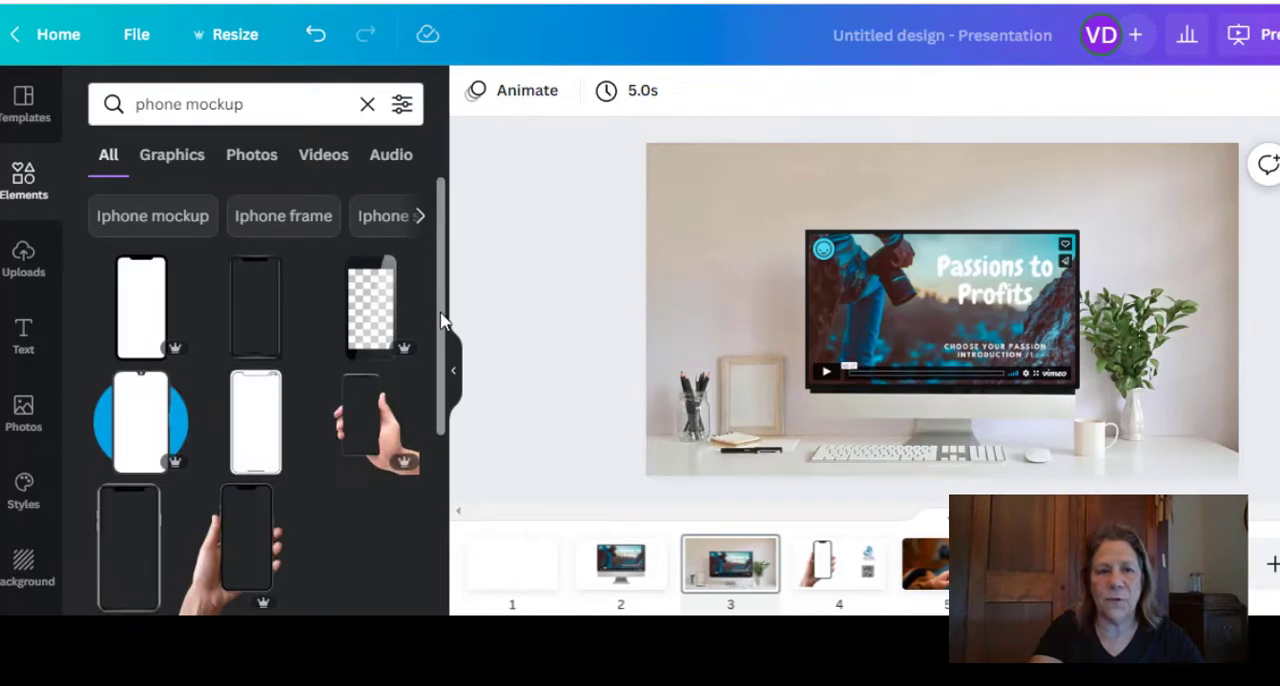
Scroll the 'phone mockup' results and select slide 4 with the hand-held phone
scroll("down", 3)
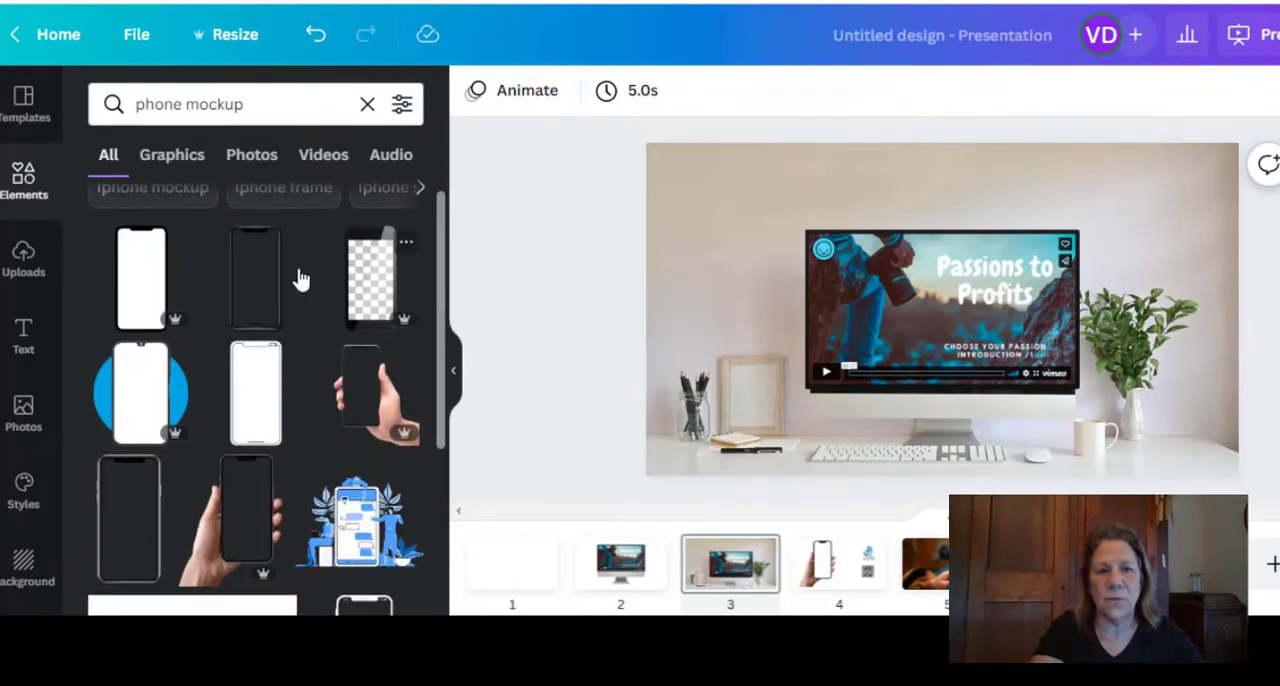
scroll("down", 3)
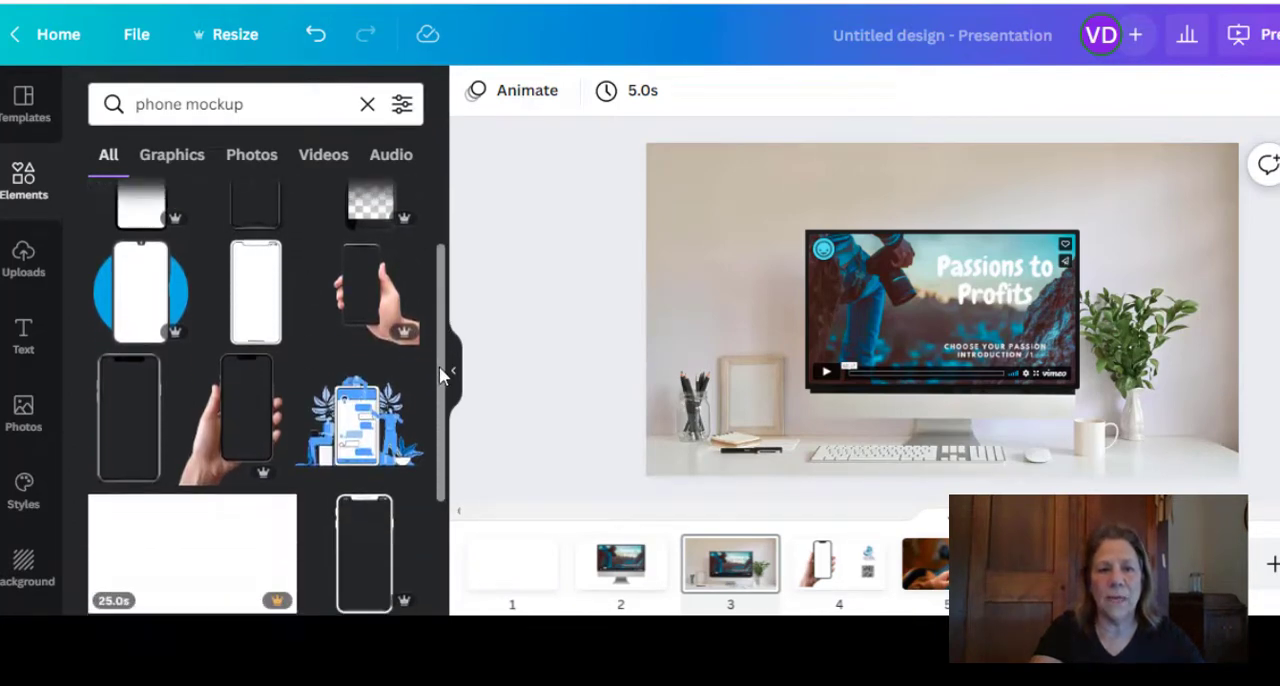
scroll("down", 3)
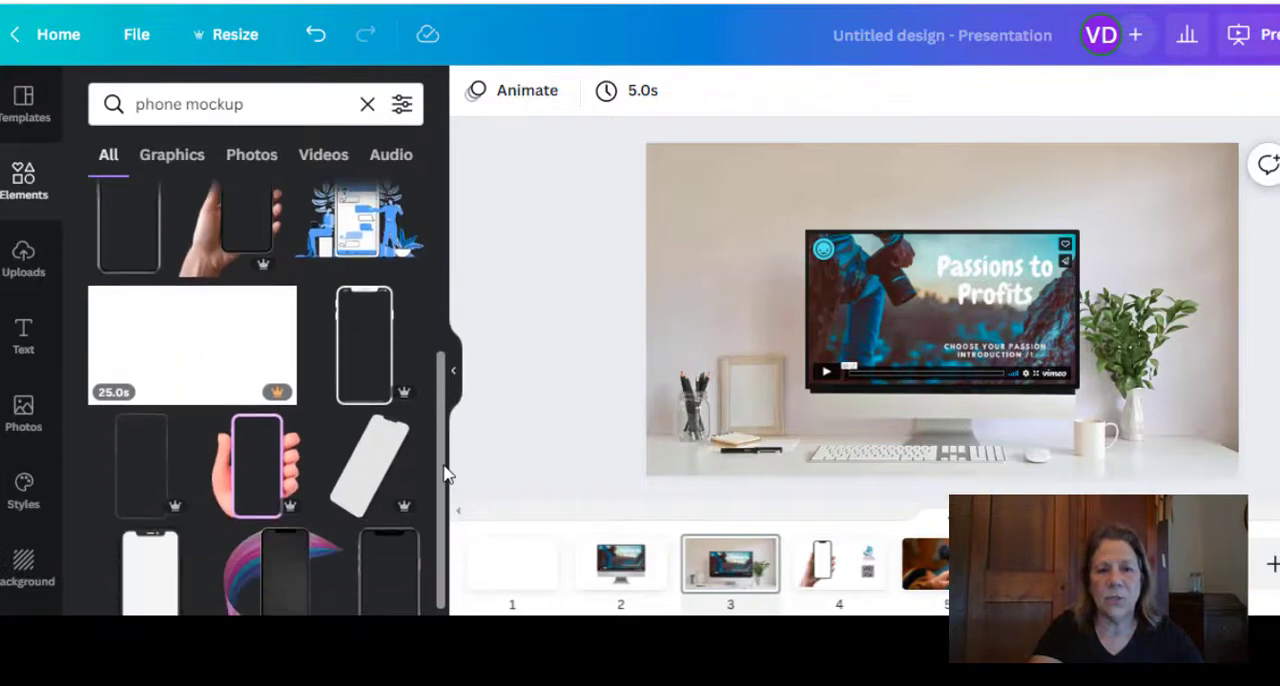
left_click(839, 565)
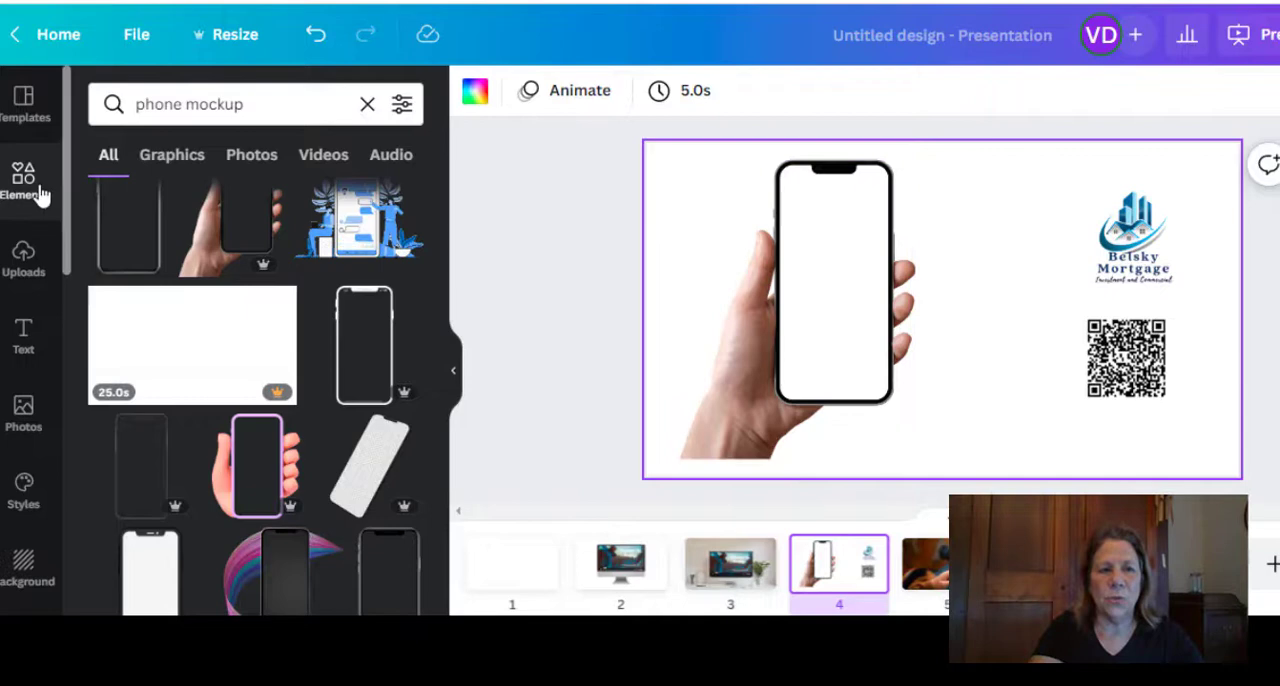
Move the Belsky Mortgage logo to the phone screen top, with the QR code below
left_click(1132, 237)
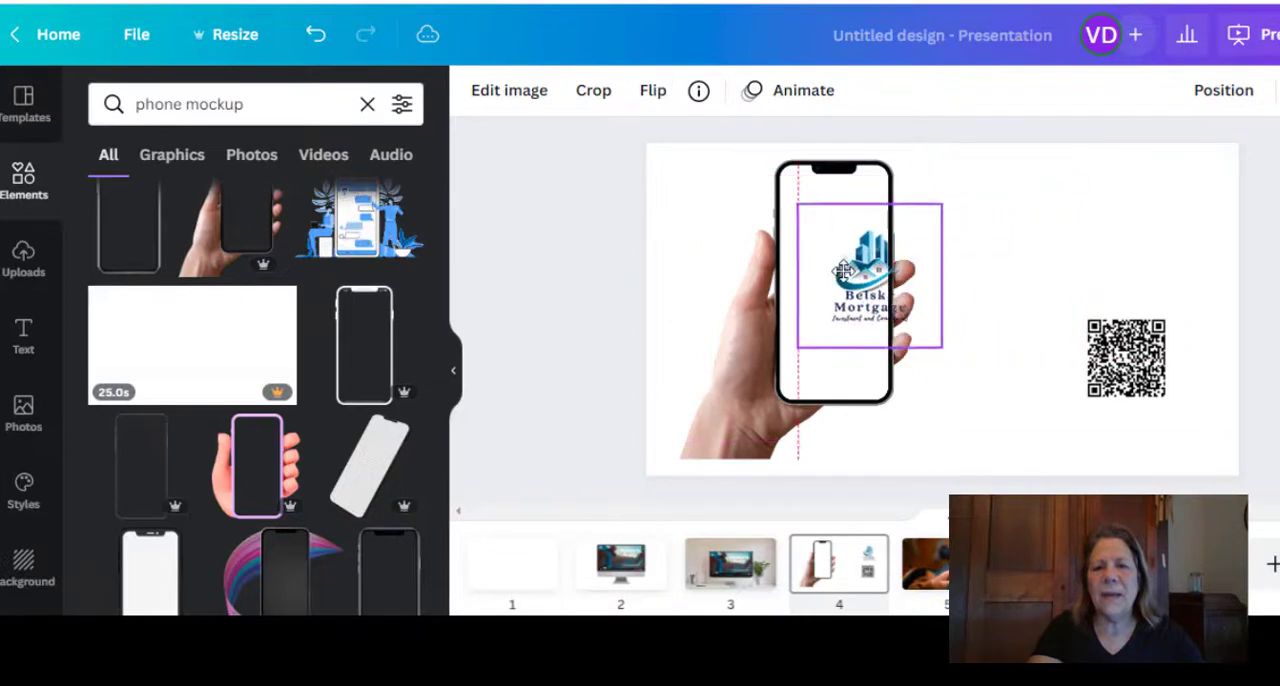
left_click_drag(868, 280, 835, 230)
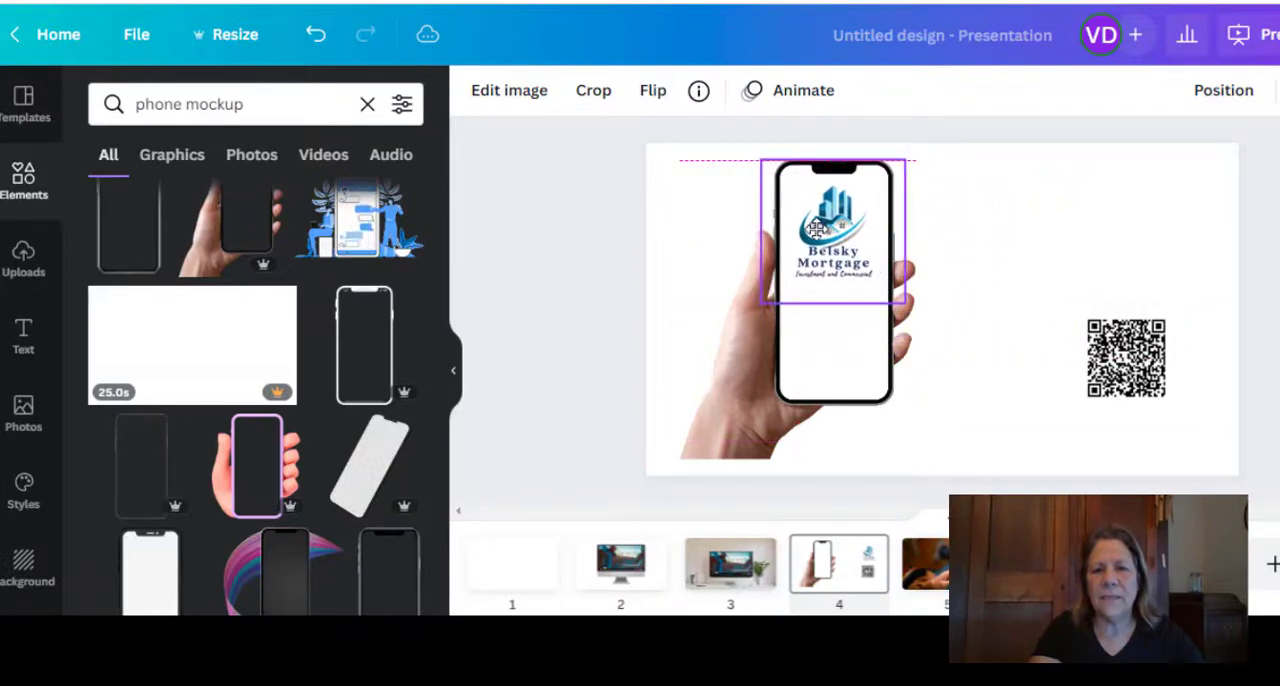
left_click(1125, 357)
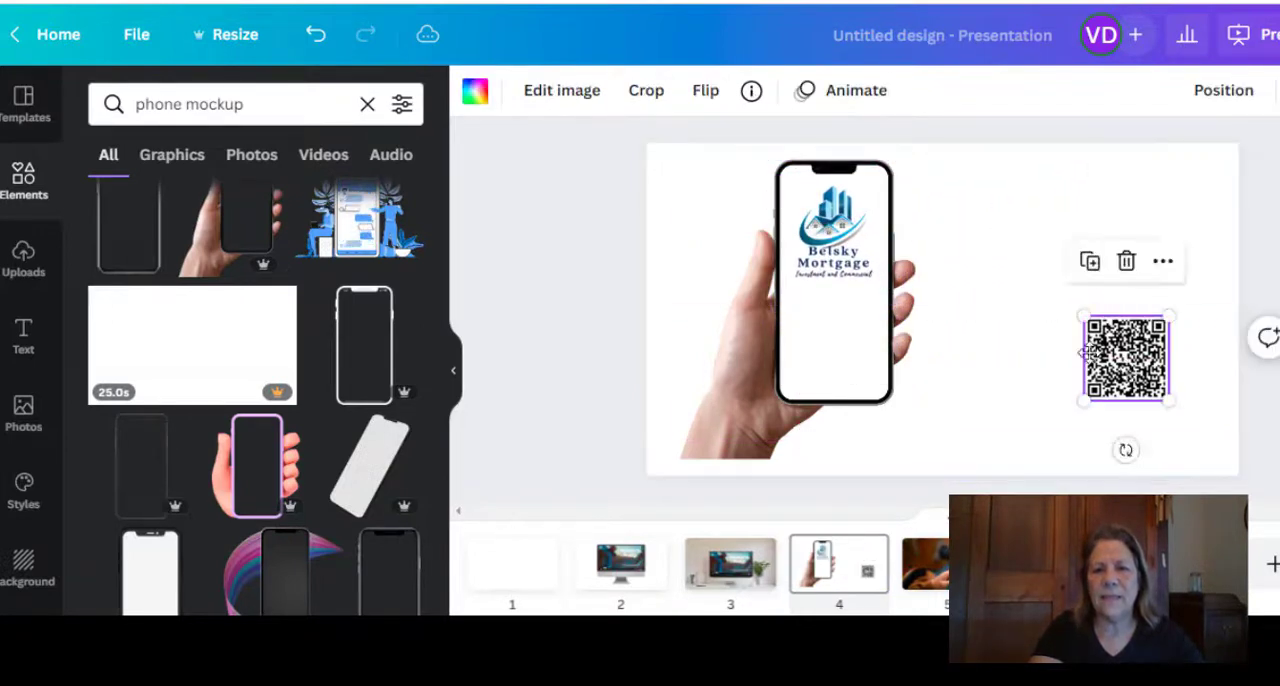
left_click_drag(1126, 357, 838, 350)
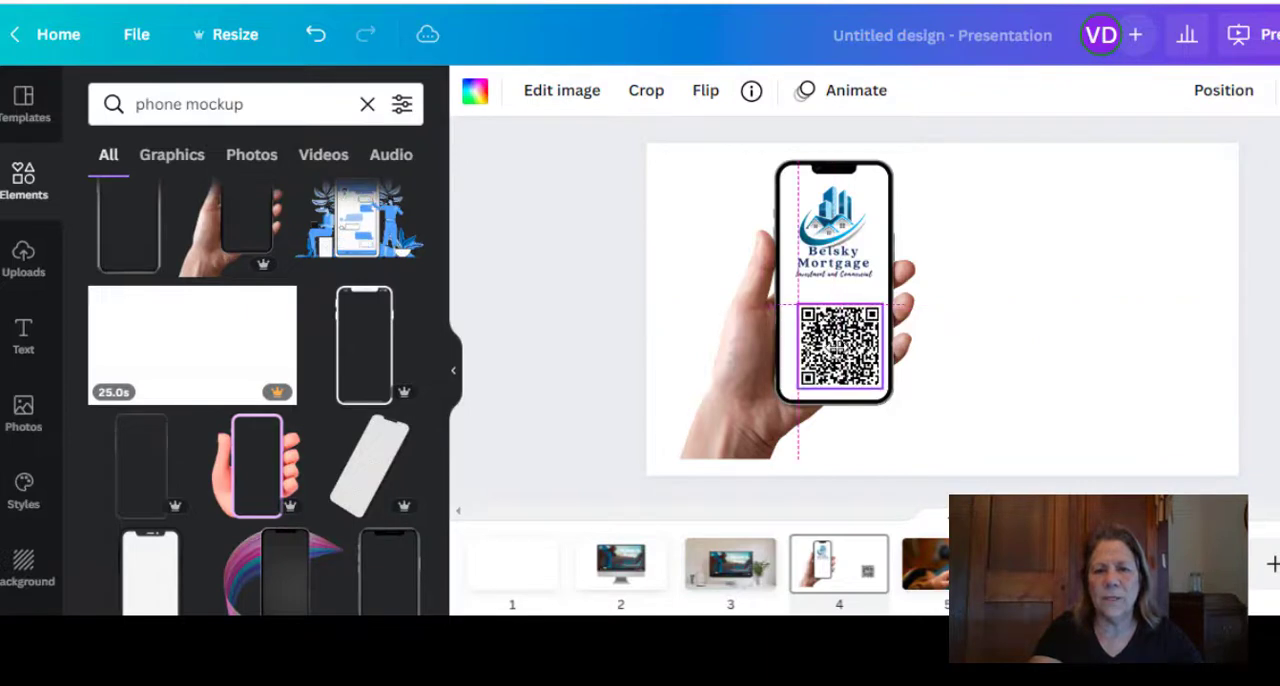
left_click(1045, 314)
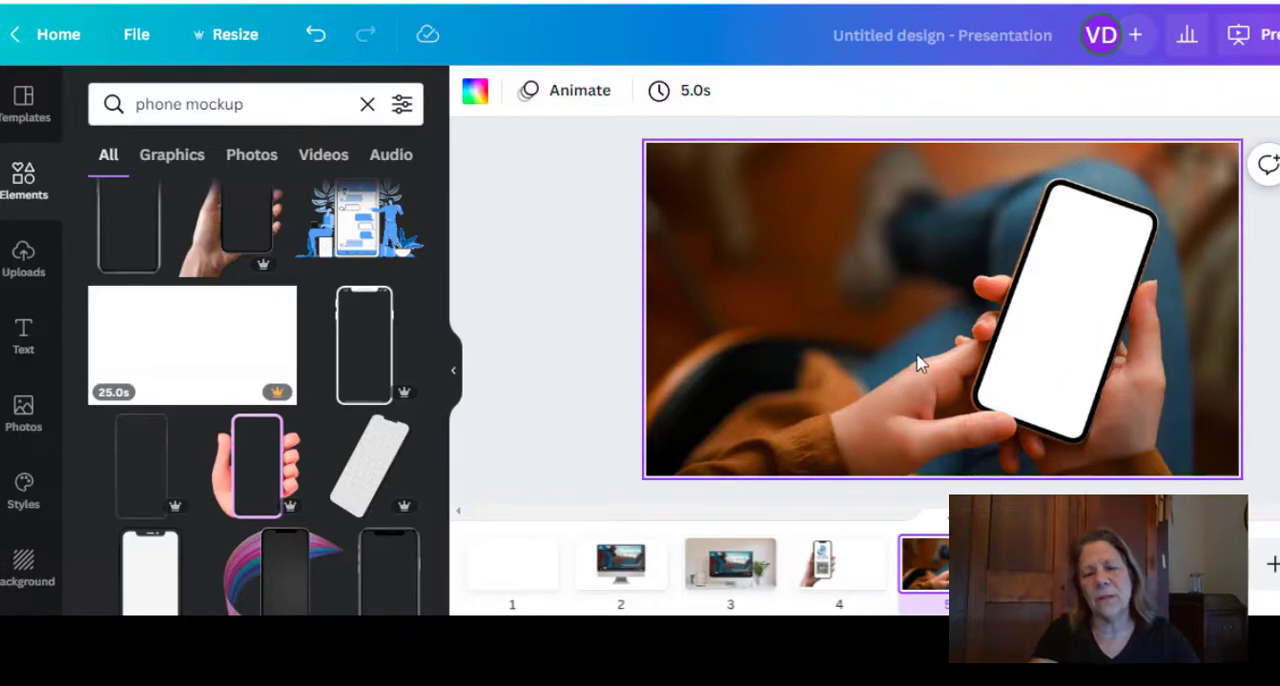
mouse_move(918, 401)
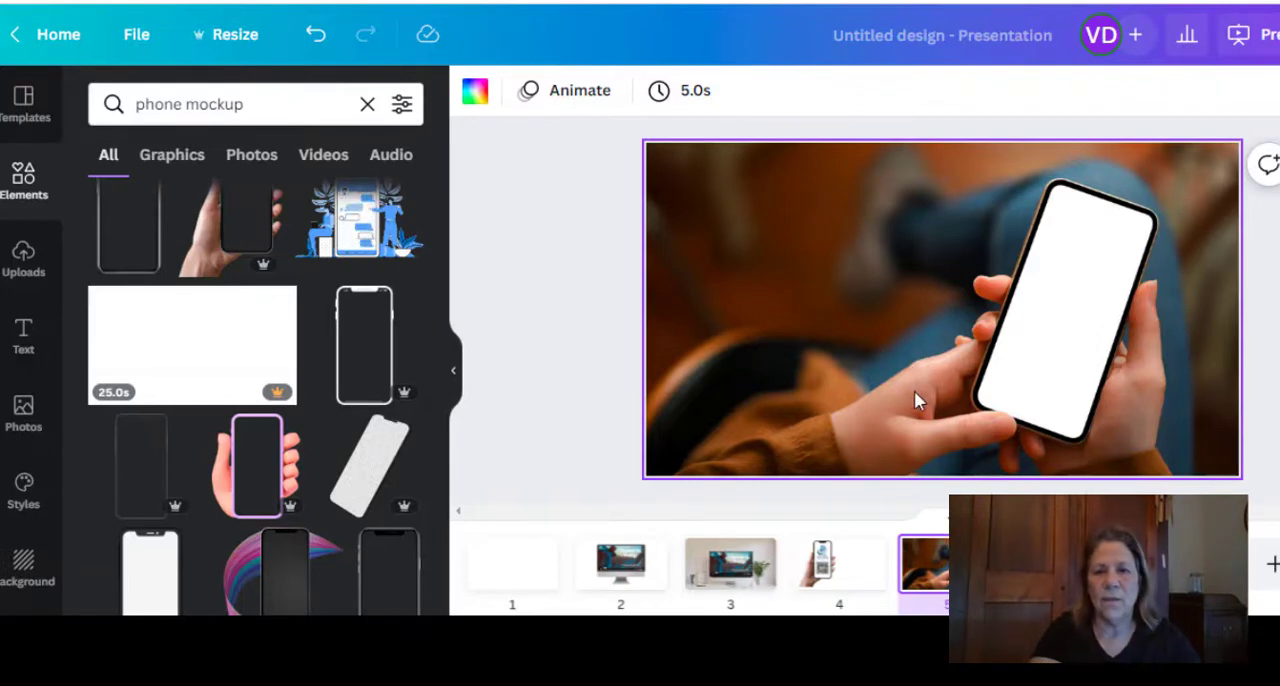
mouse_move(1027, 350)
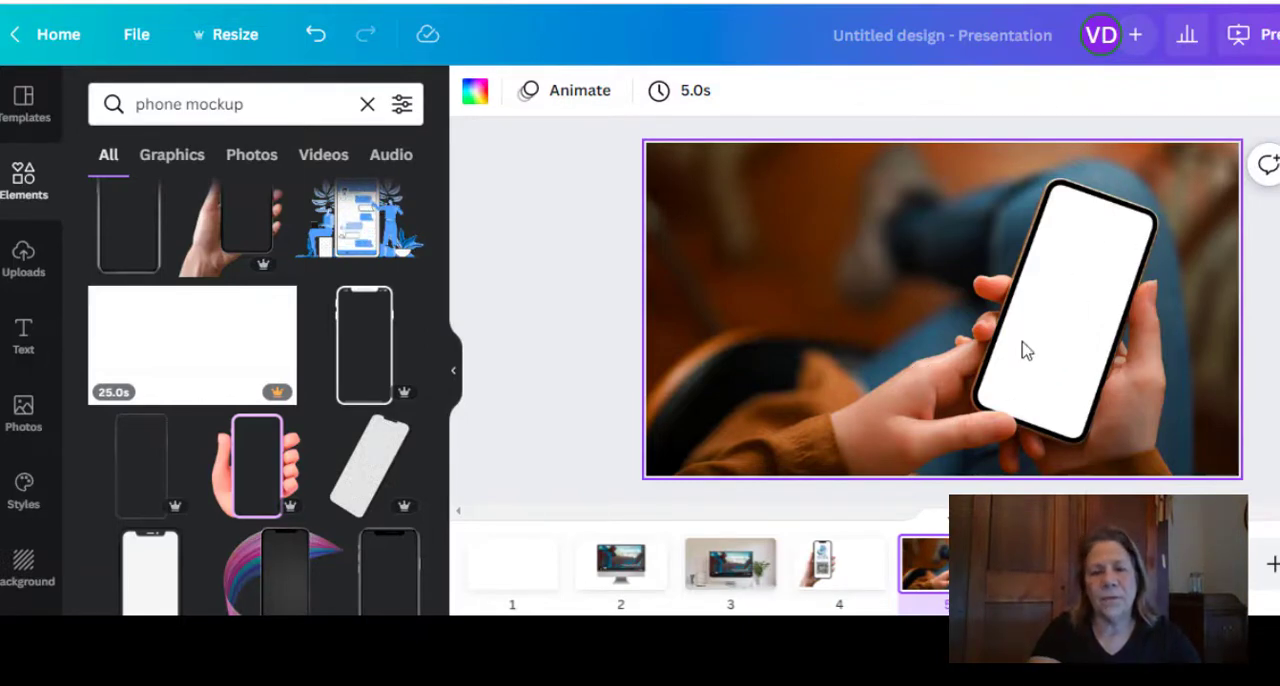
Position the logo and QR code on slide 5's tilted phone screen, angled to match
left_click(23, 258)
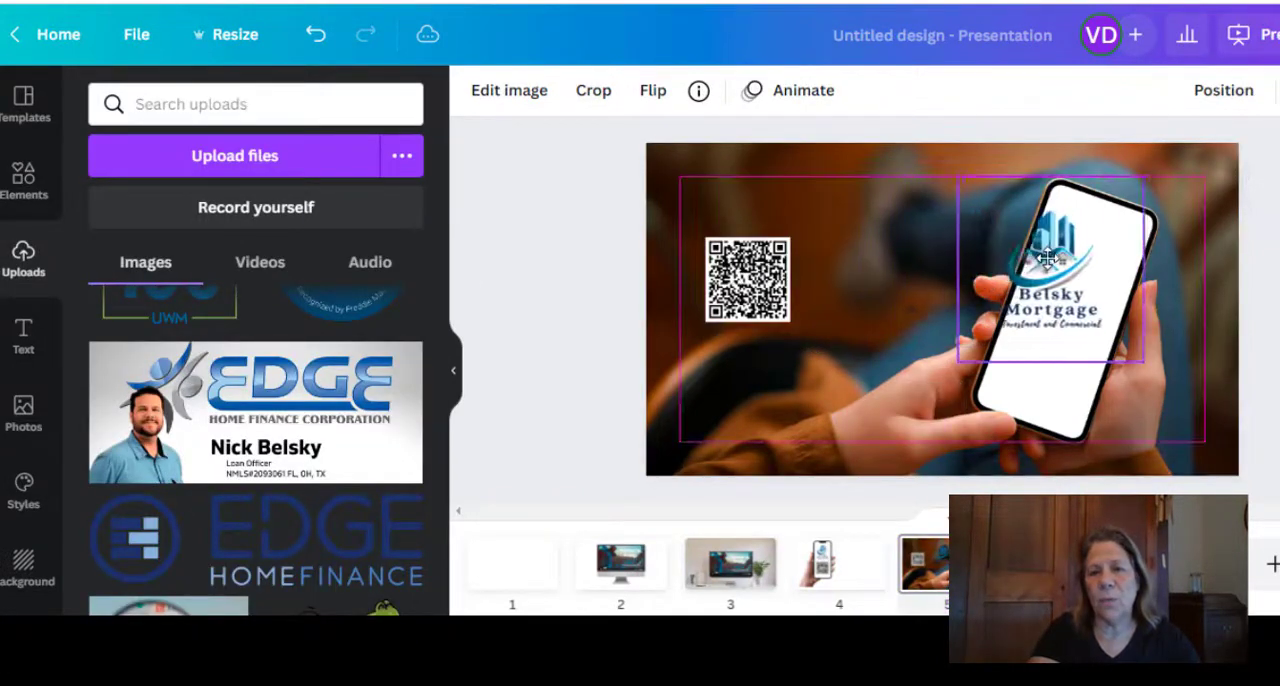
left_click(1050, 280)
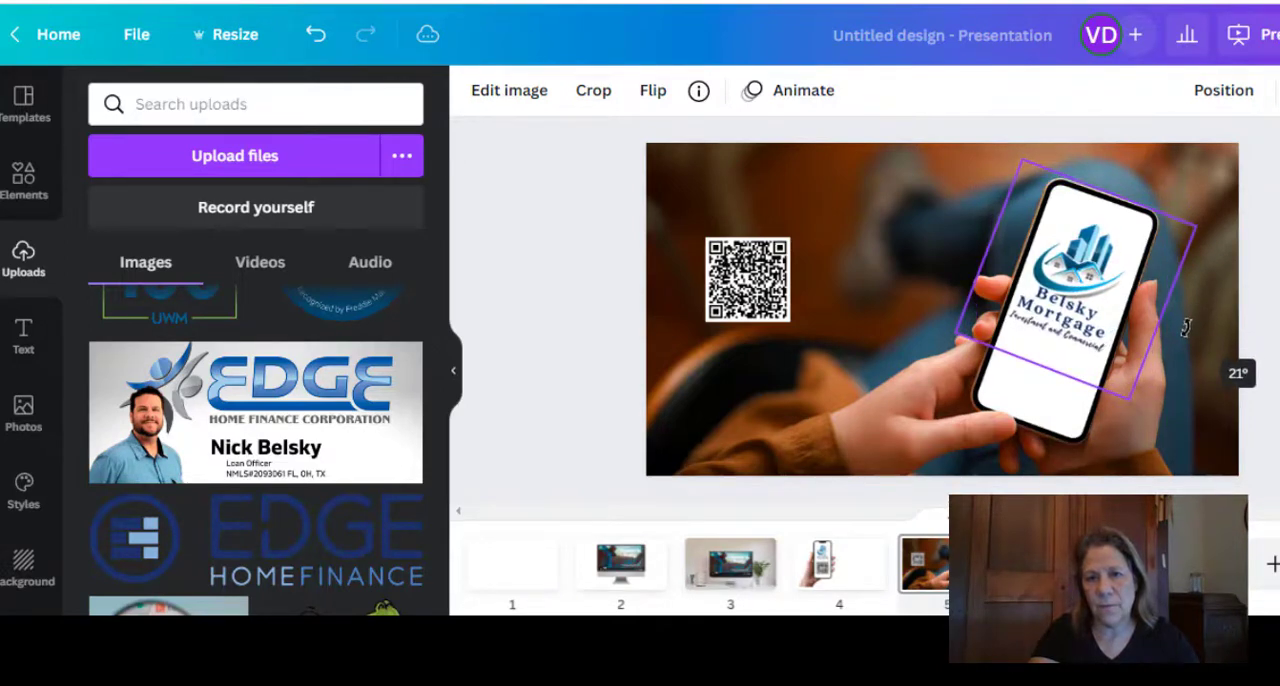
left_click_drag(748, 279, 997, 370)
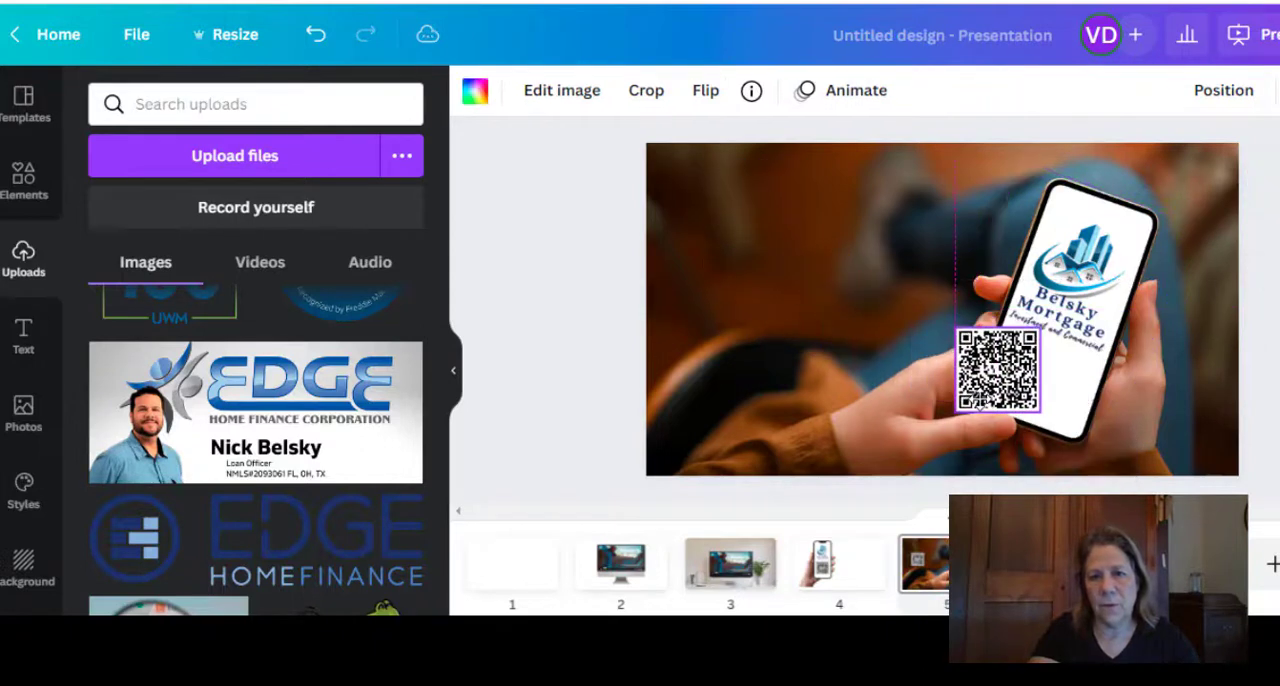
left_click(1090, 230)
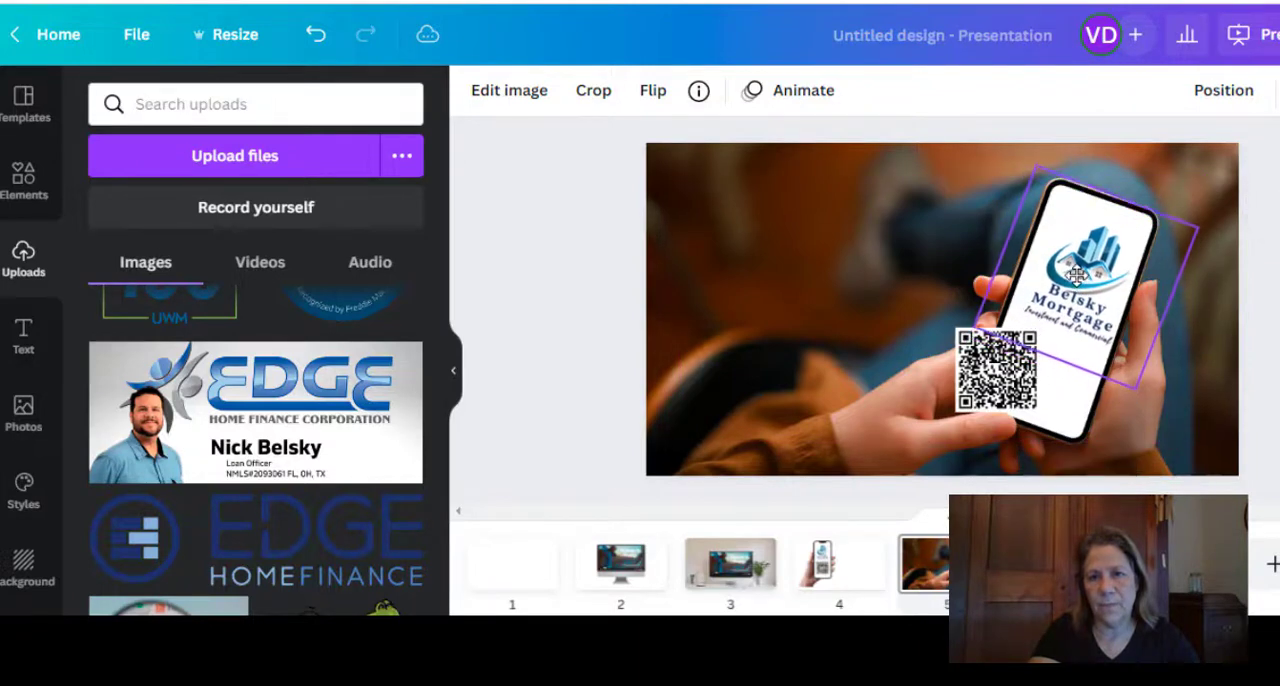
left_click(997, 375)
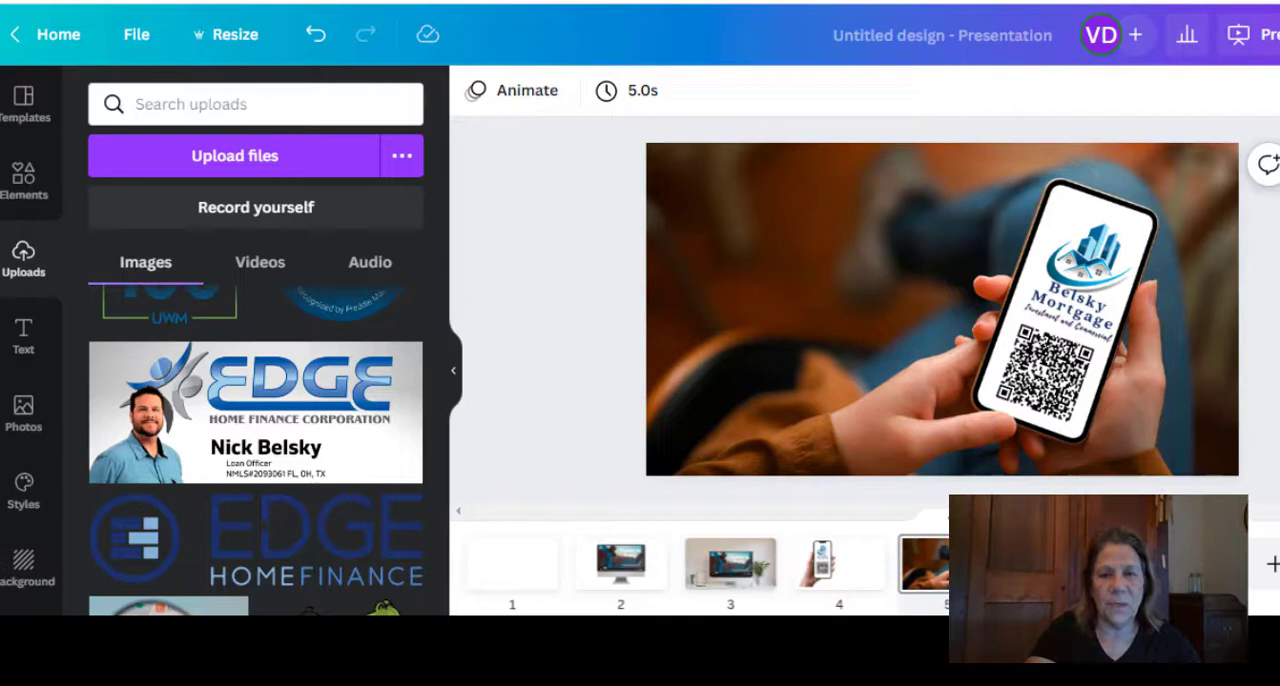
mouse_move(575, 291)
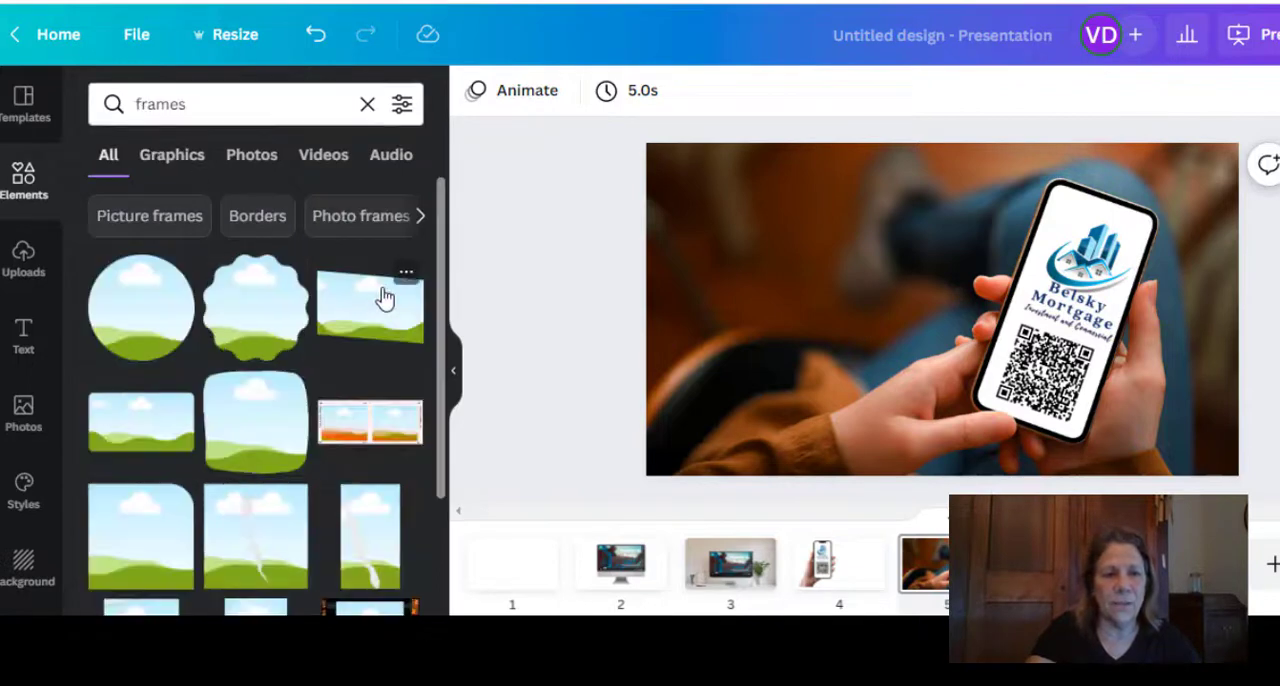
Scroll through the 'frames' element results to find picture frames
scroll("down", 3)
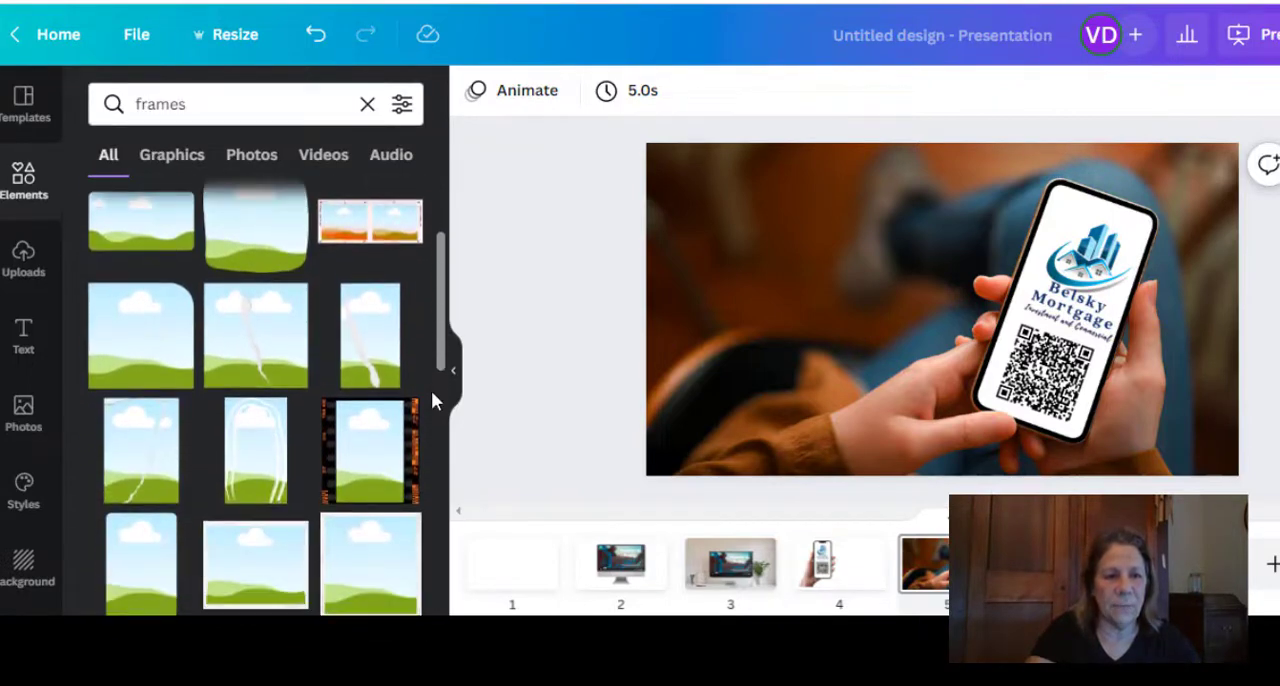
scroll("down", 3)
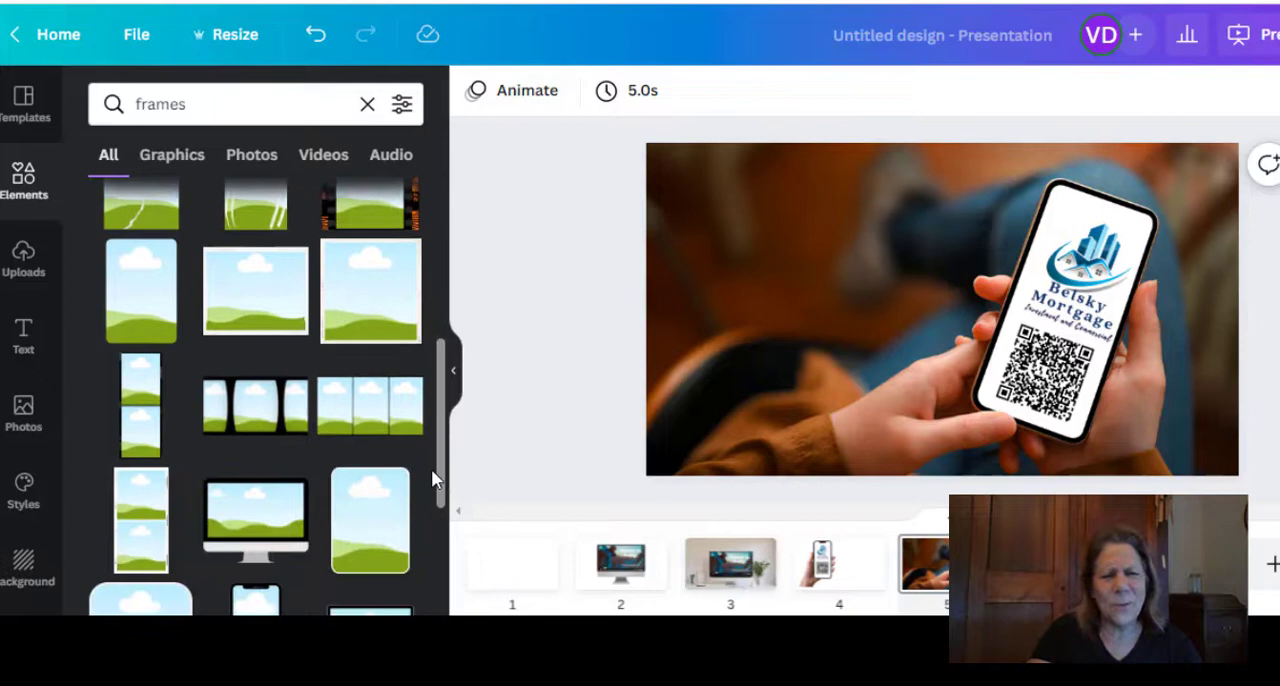
scroll("down", 3)
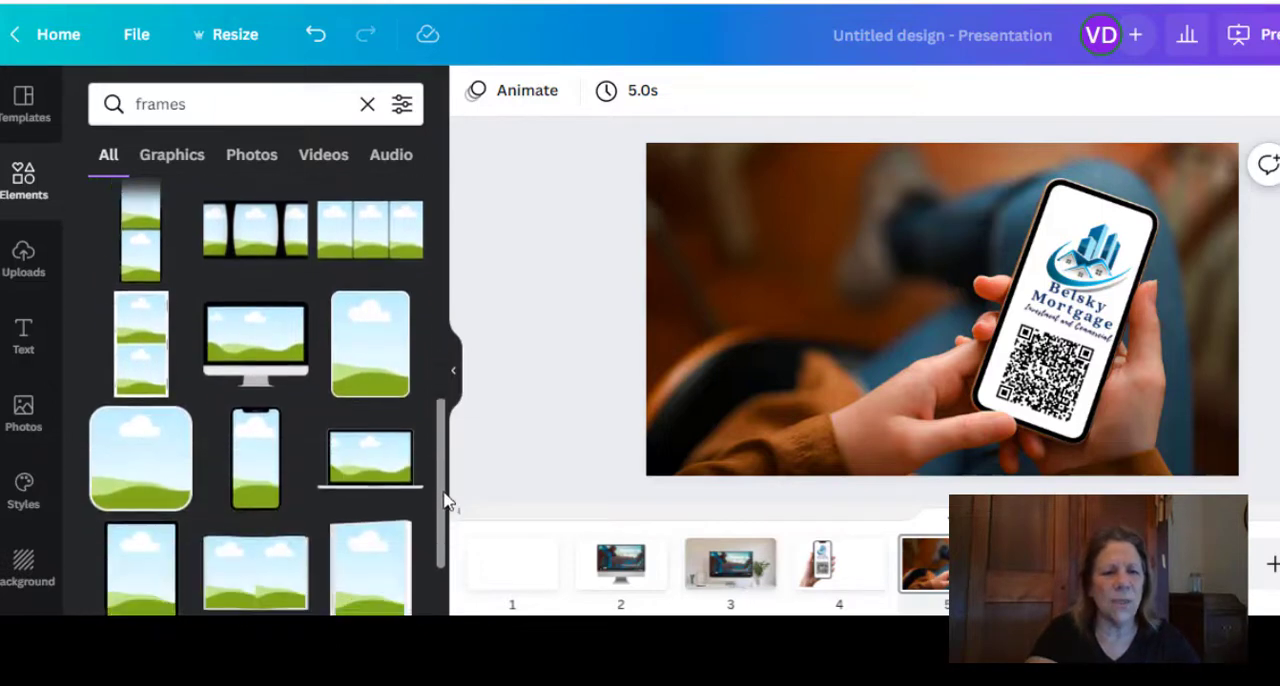
scroll("down", 3)
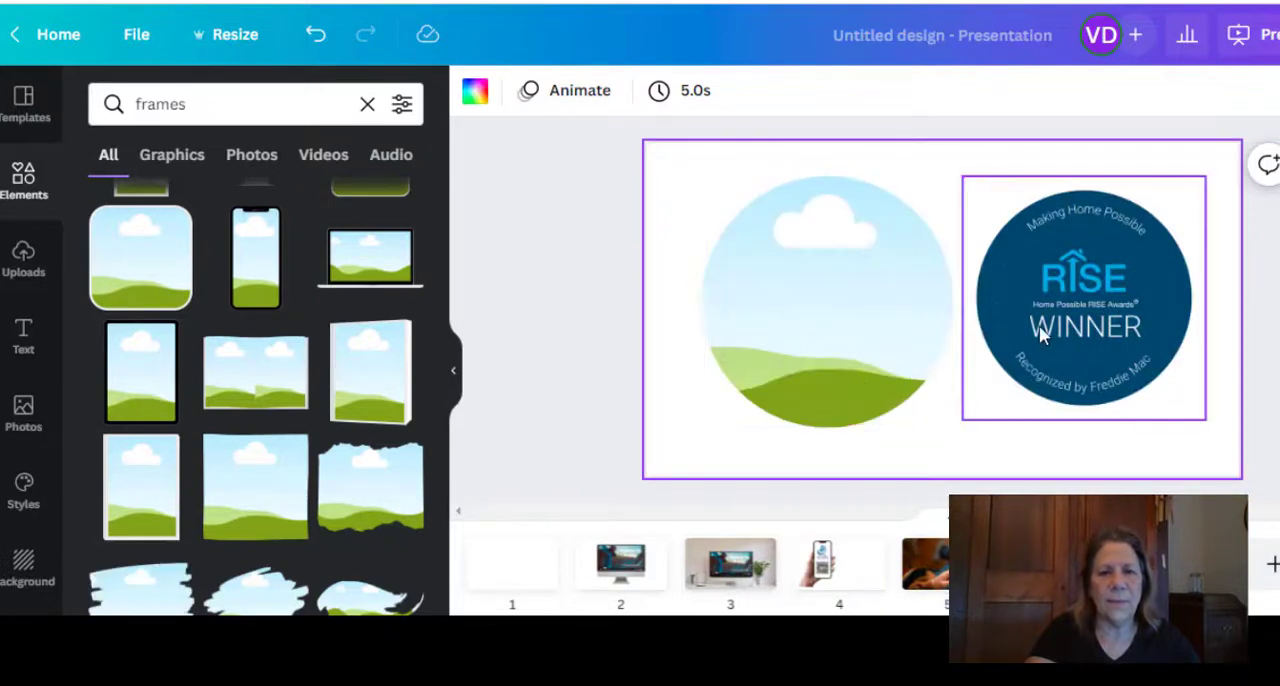
mouse_move(1098, 305)
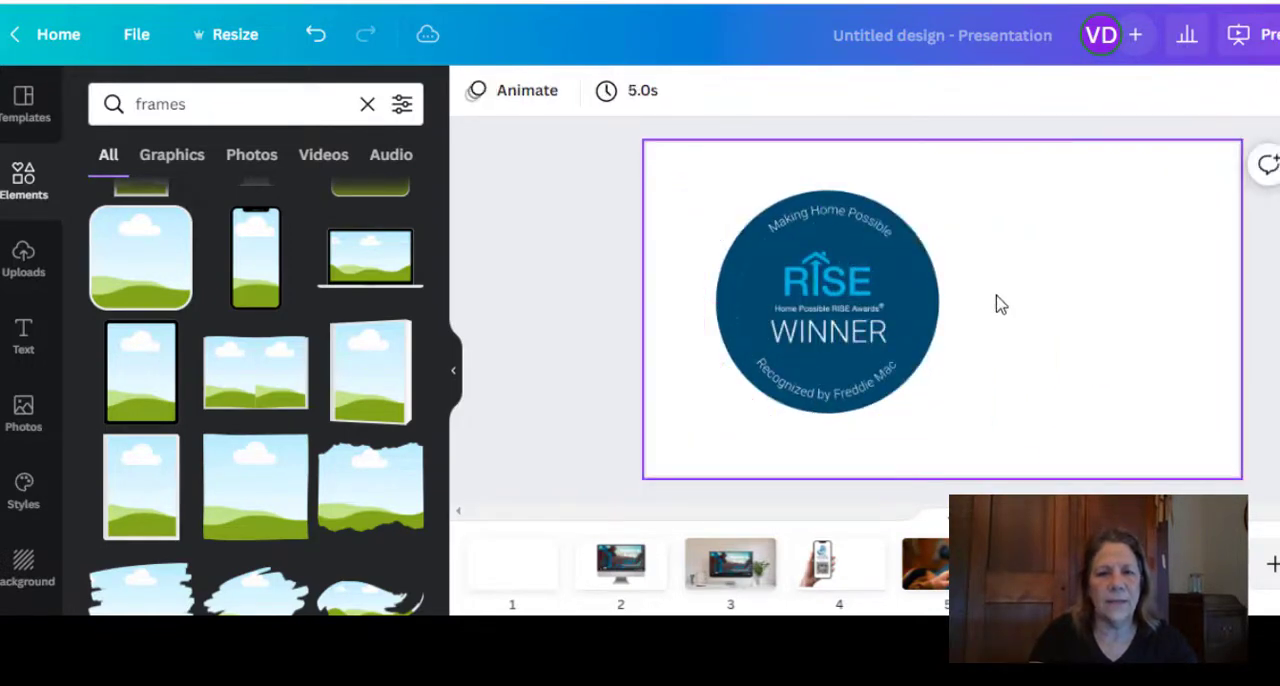
mouse_move(1170, 400)
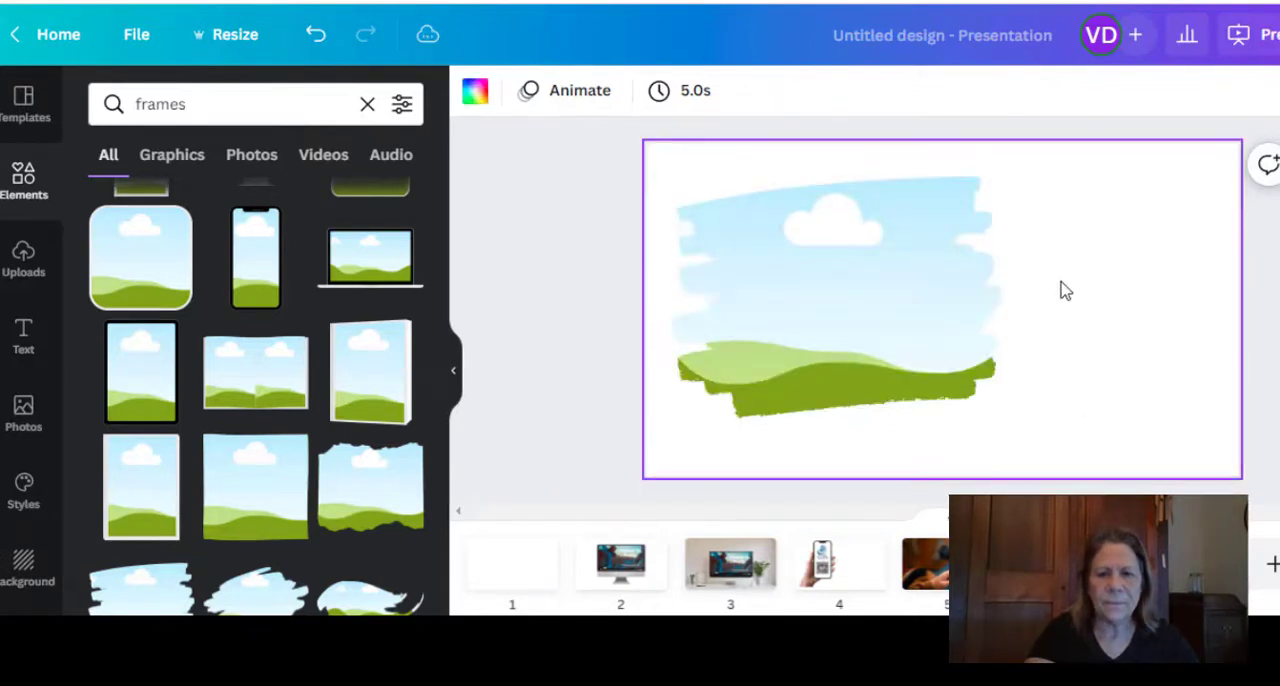
mouse_move(255, 290)
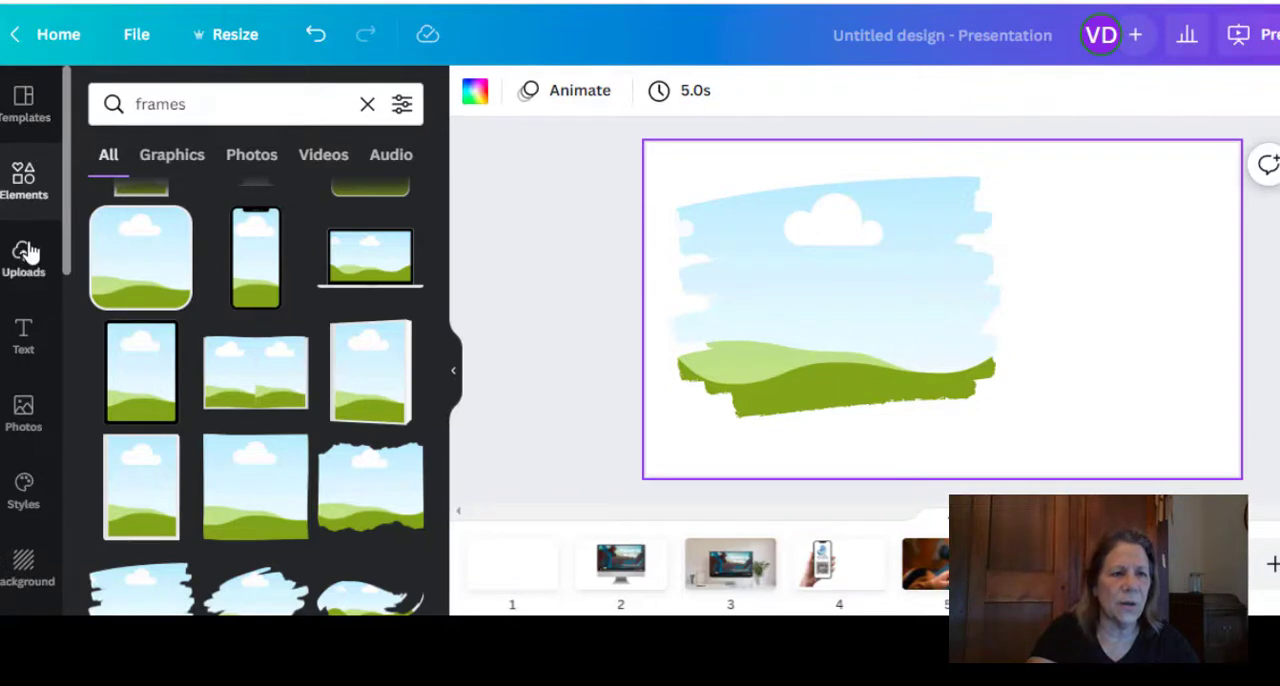
Place the uploaded For Sale house photo on page six over the brush-edged frame
left_click(23, 258)
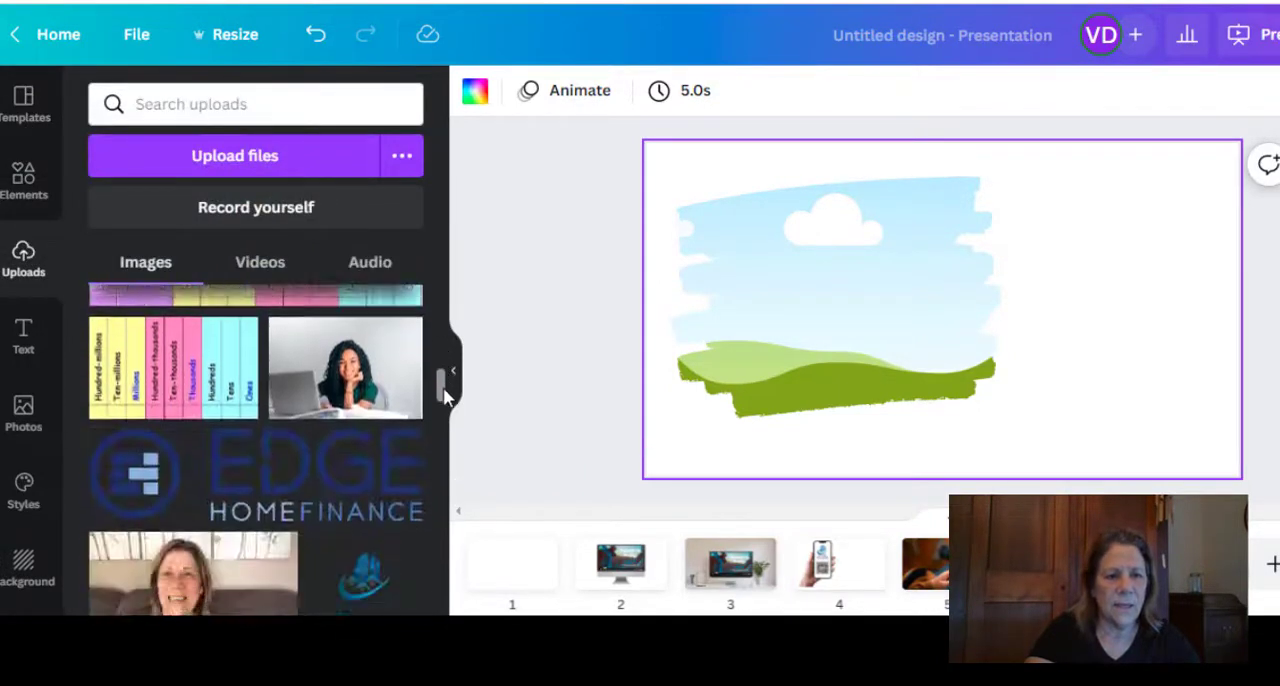
scroll("down", 3)
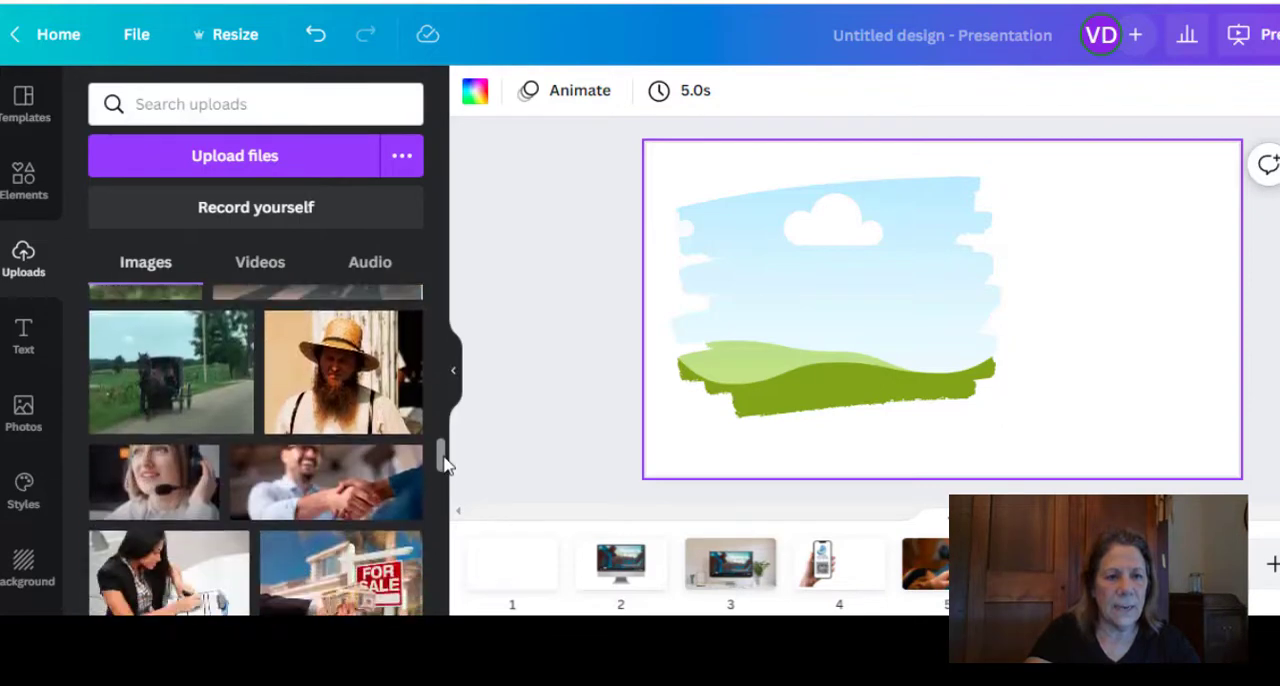
left_click(341, 572)
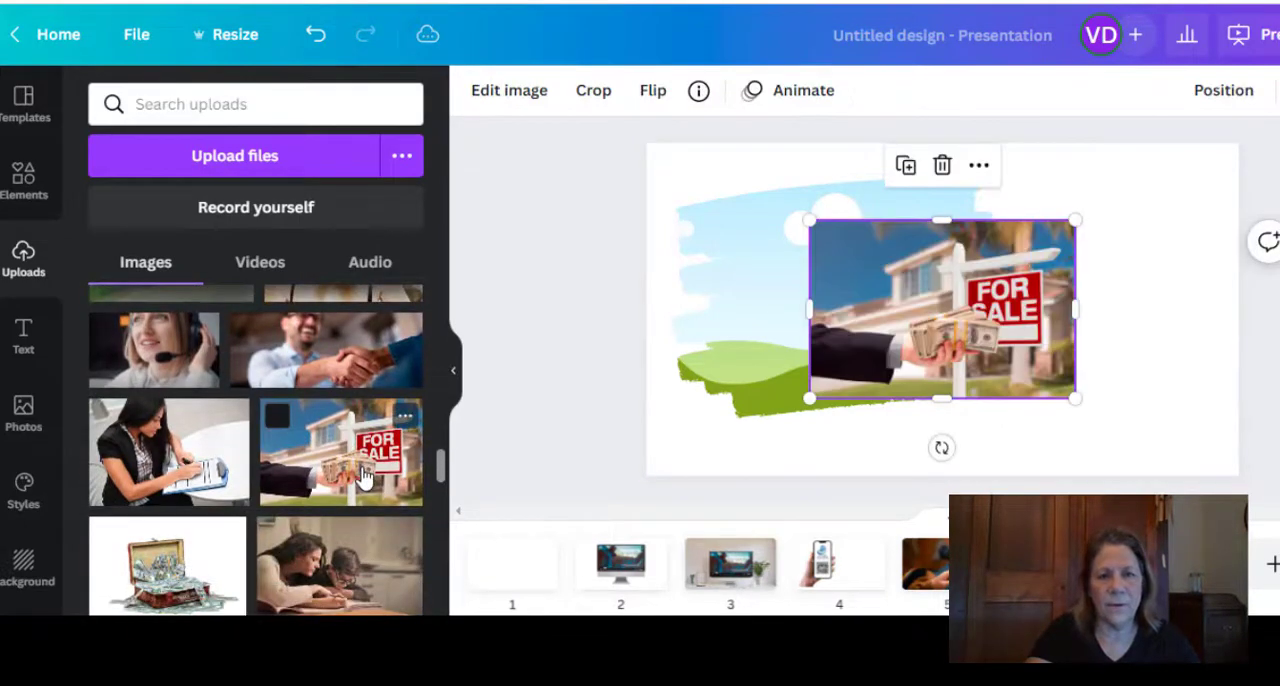